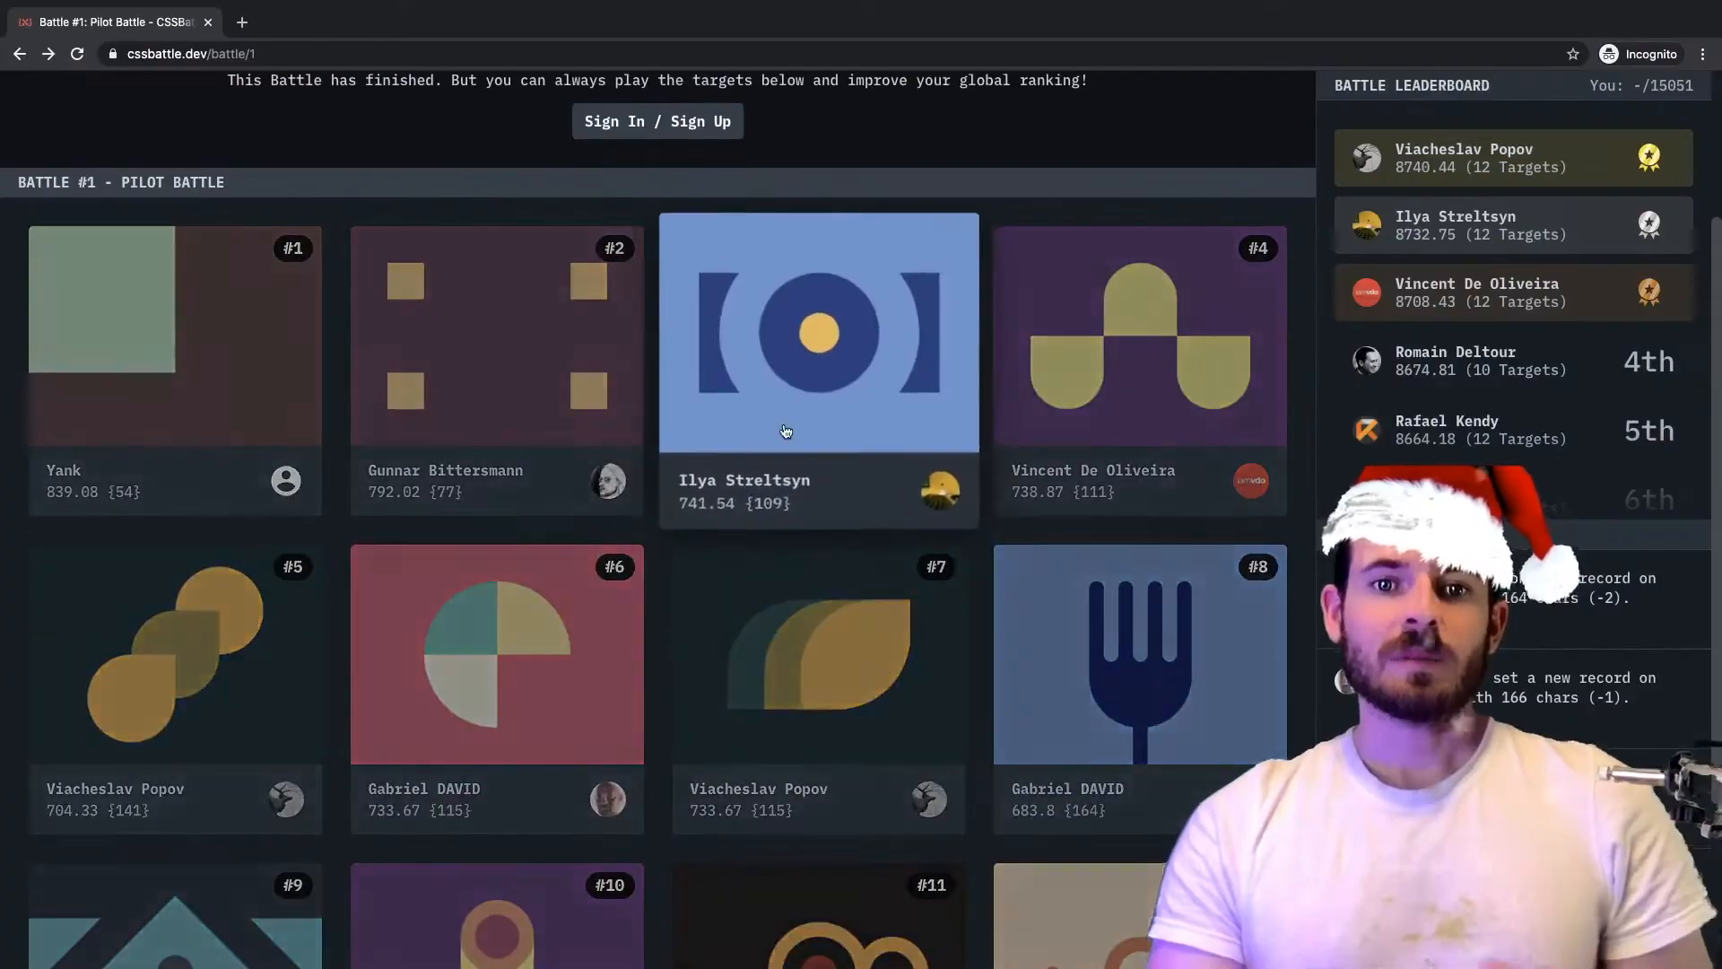
# Scroll the Pilot Battle target grid down until target #6 Missing Slice is visible.
pyautogui.scroll(-3)
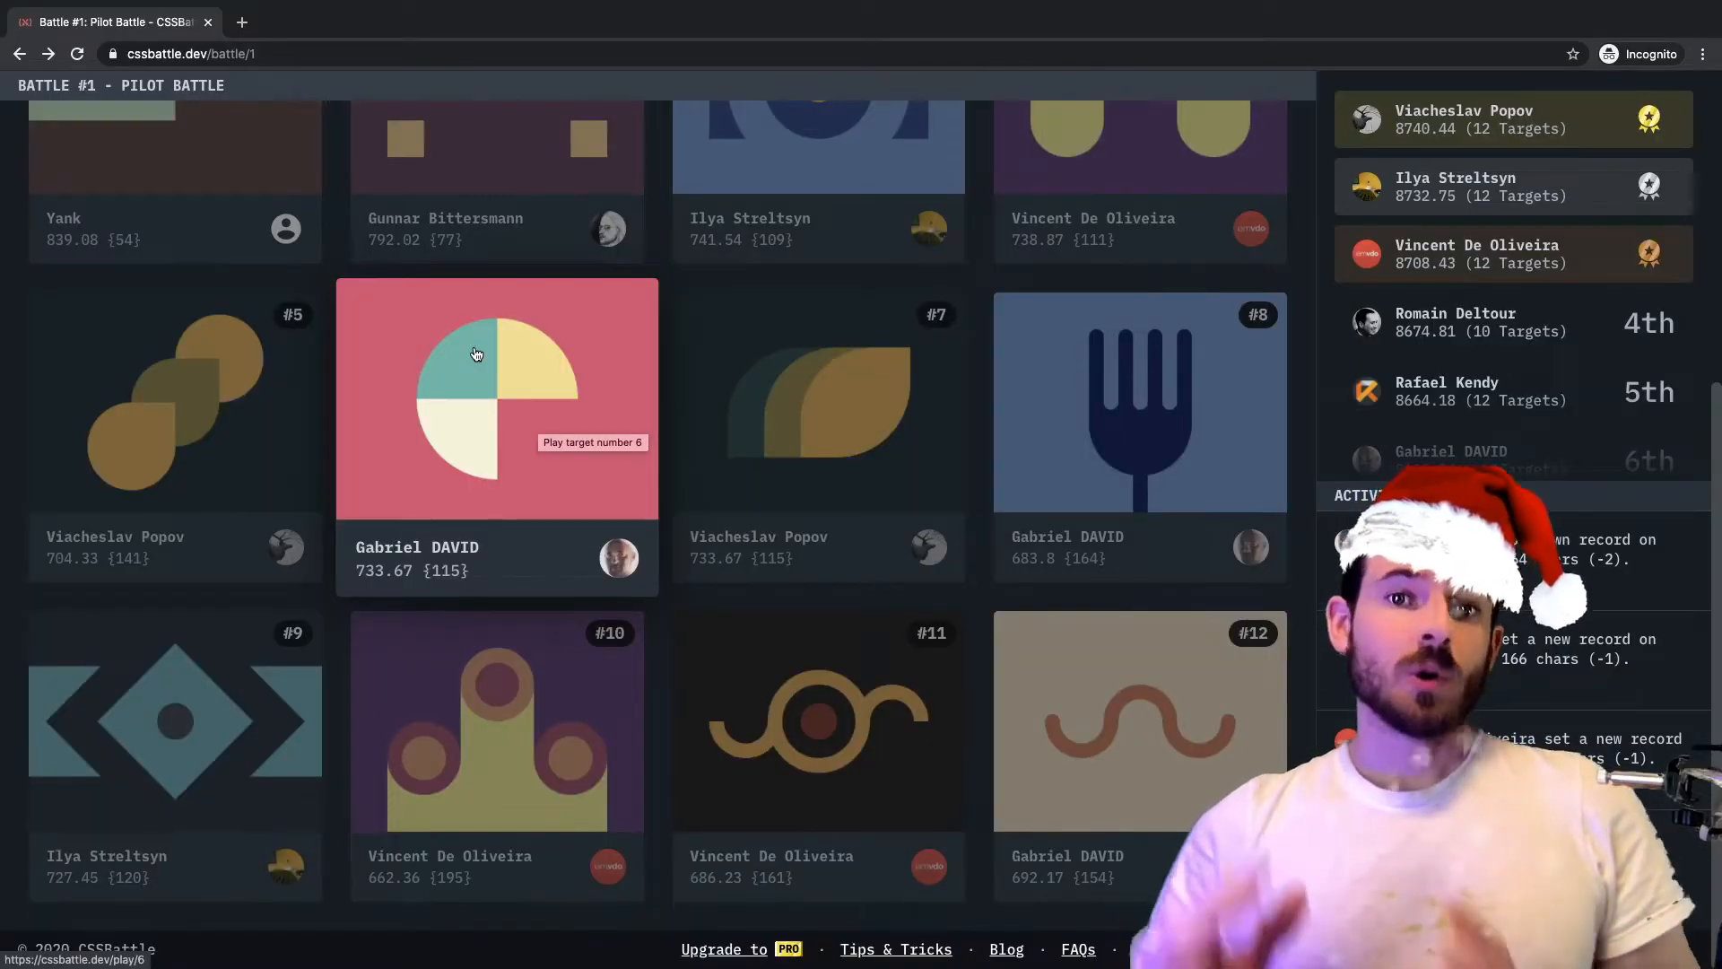
pyautogui.scroll(-3)
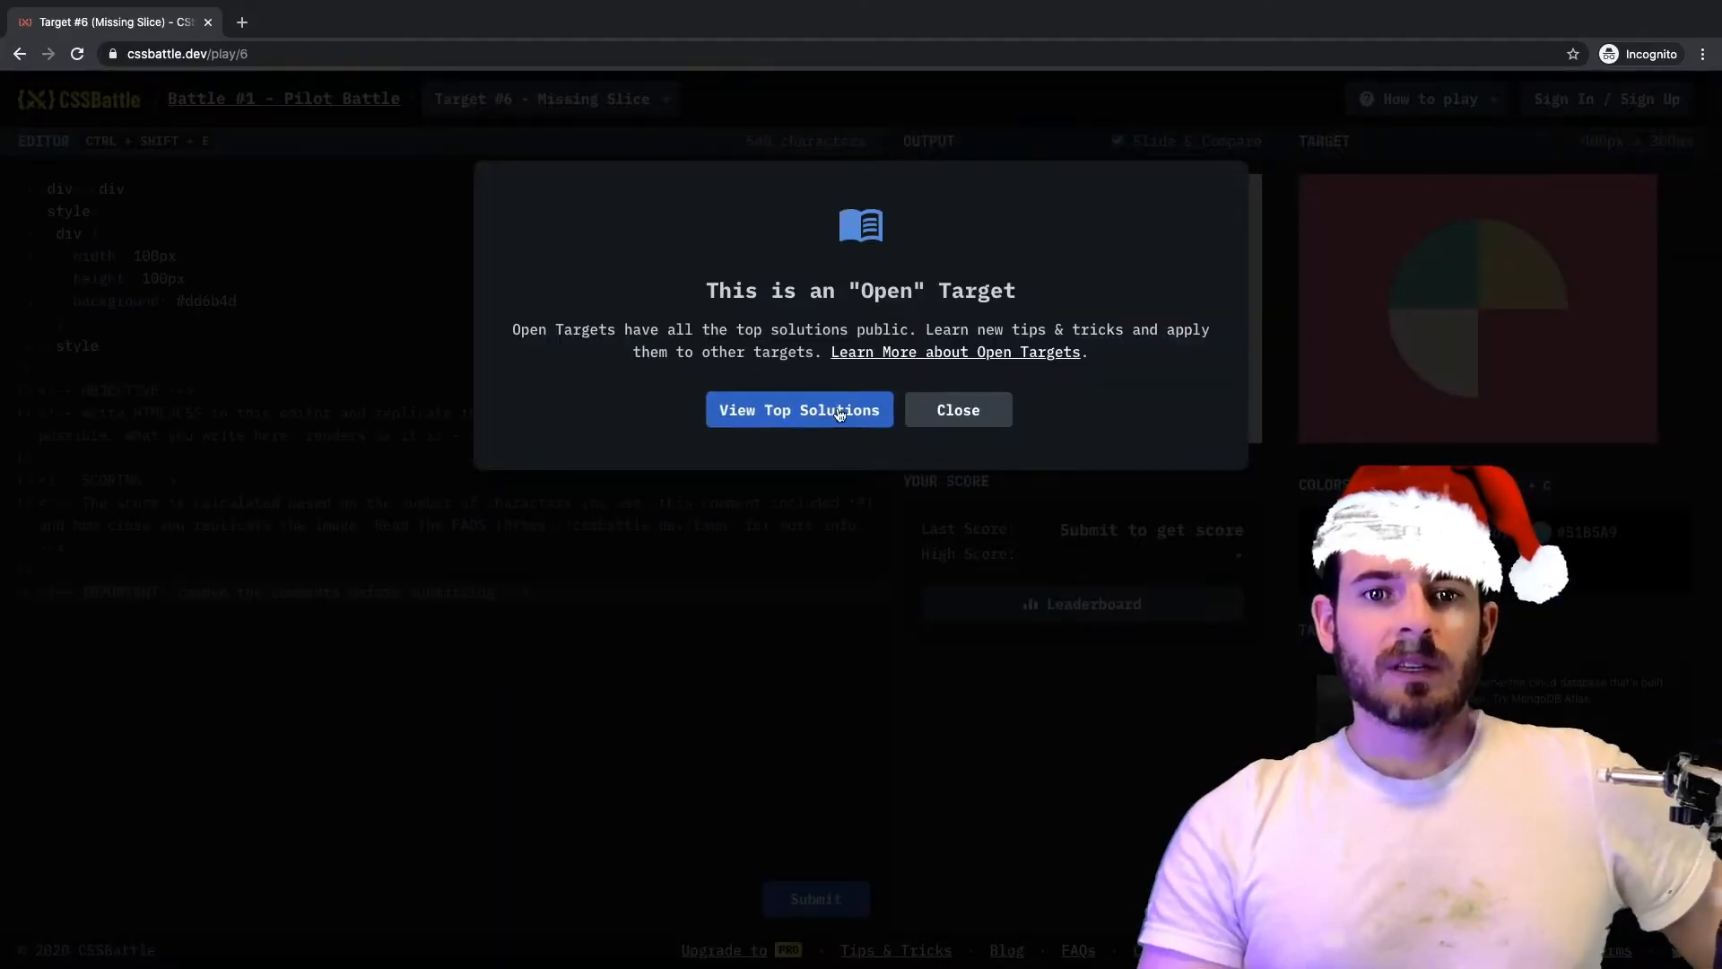
# Dismiss the 'This is an Open Target' notice on Target #6.
pyautogui.click(956, 409)
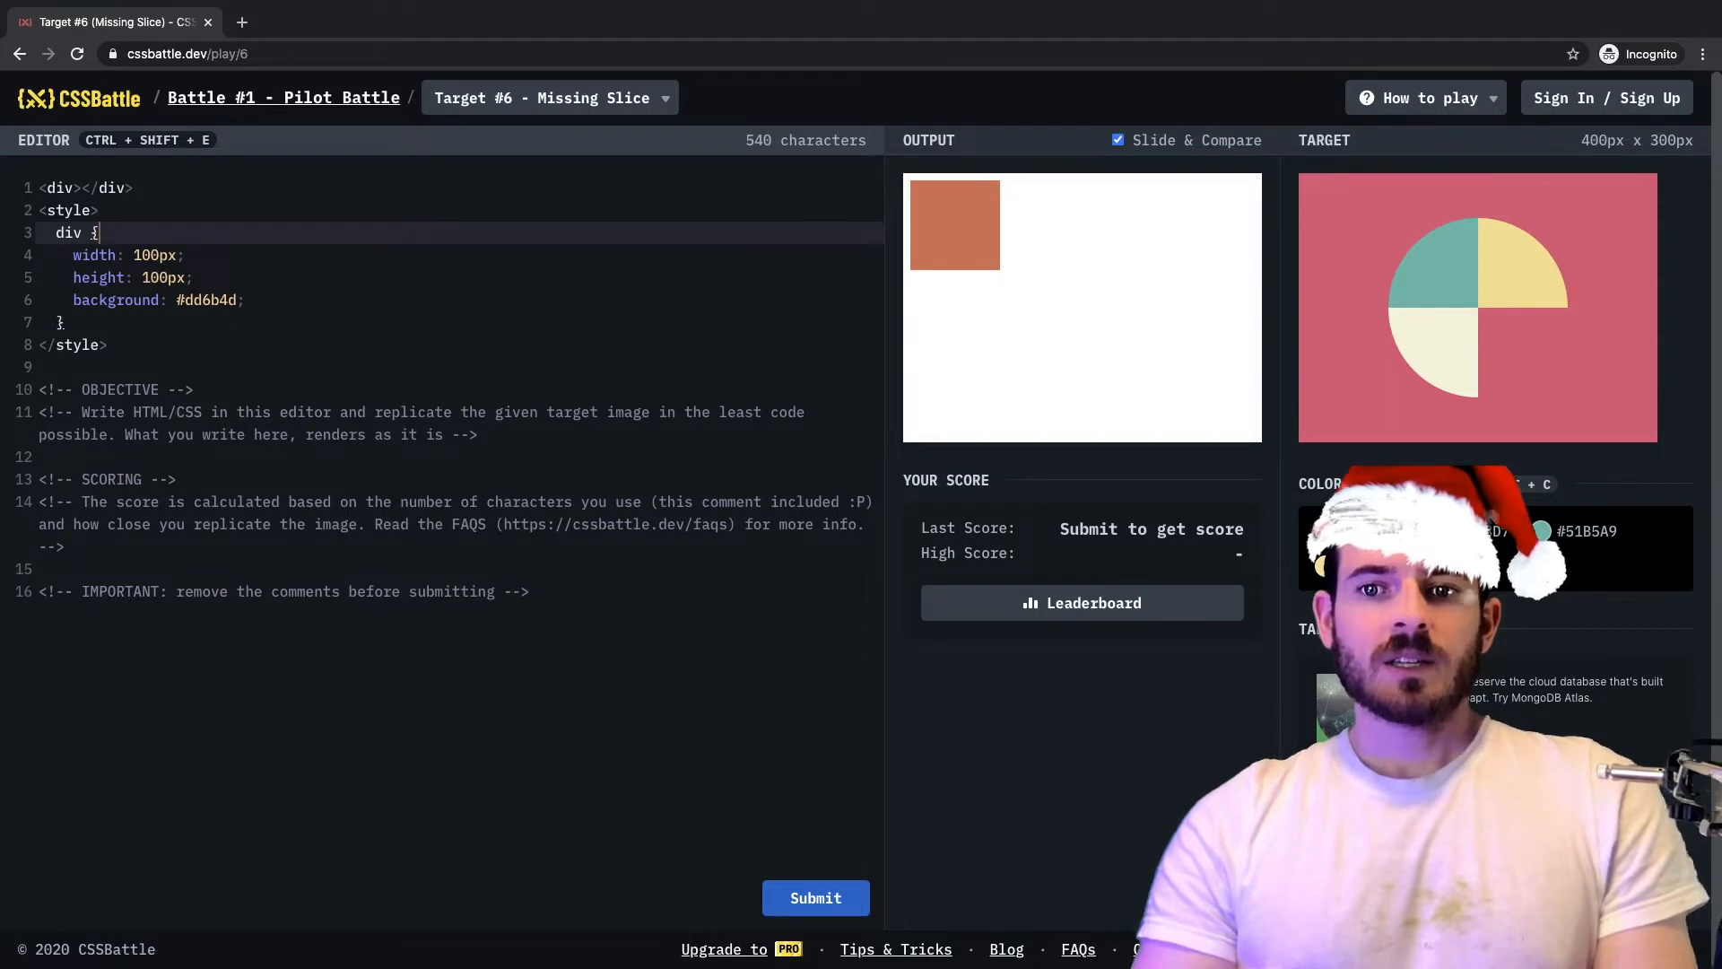
# Add a body rule with background #E3516E and grab #51B5A9 for the top-left div.
pyautogui.press('Enter')
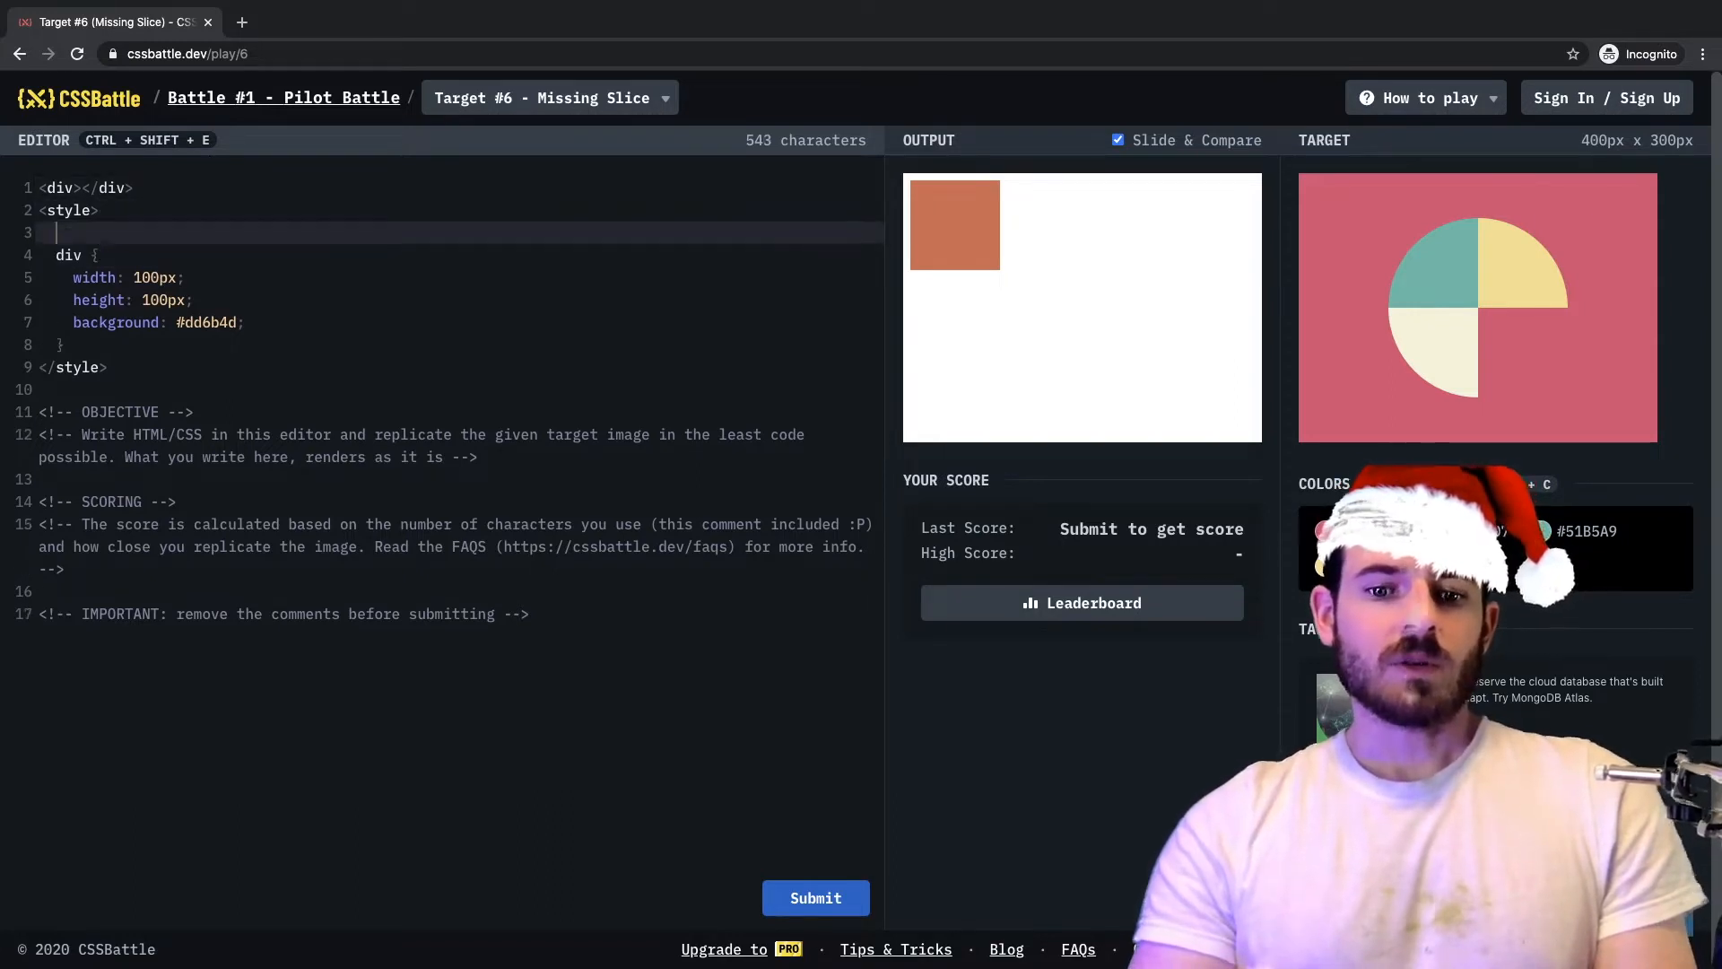
pyautogui.write('body {')
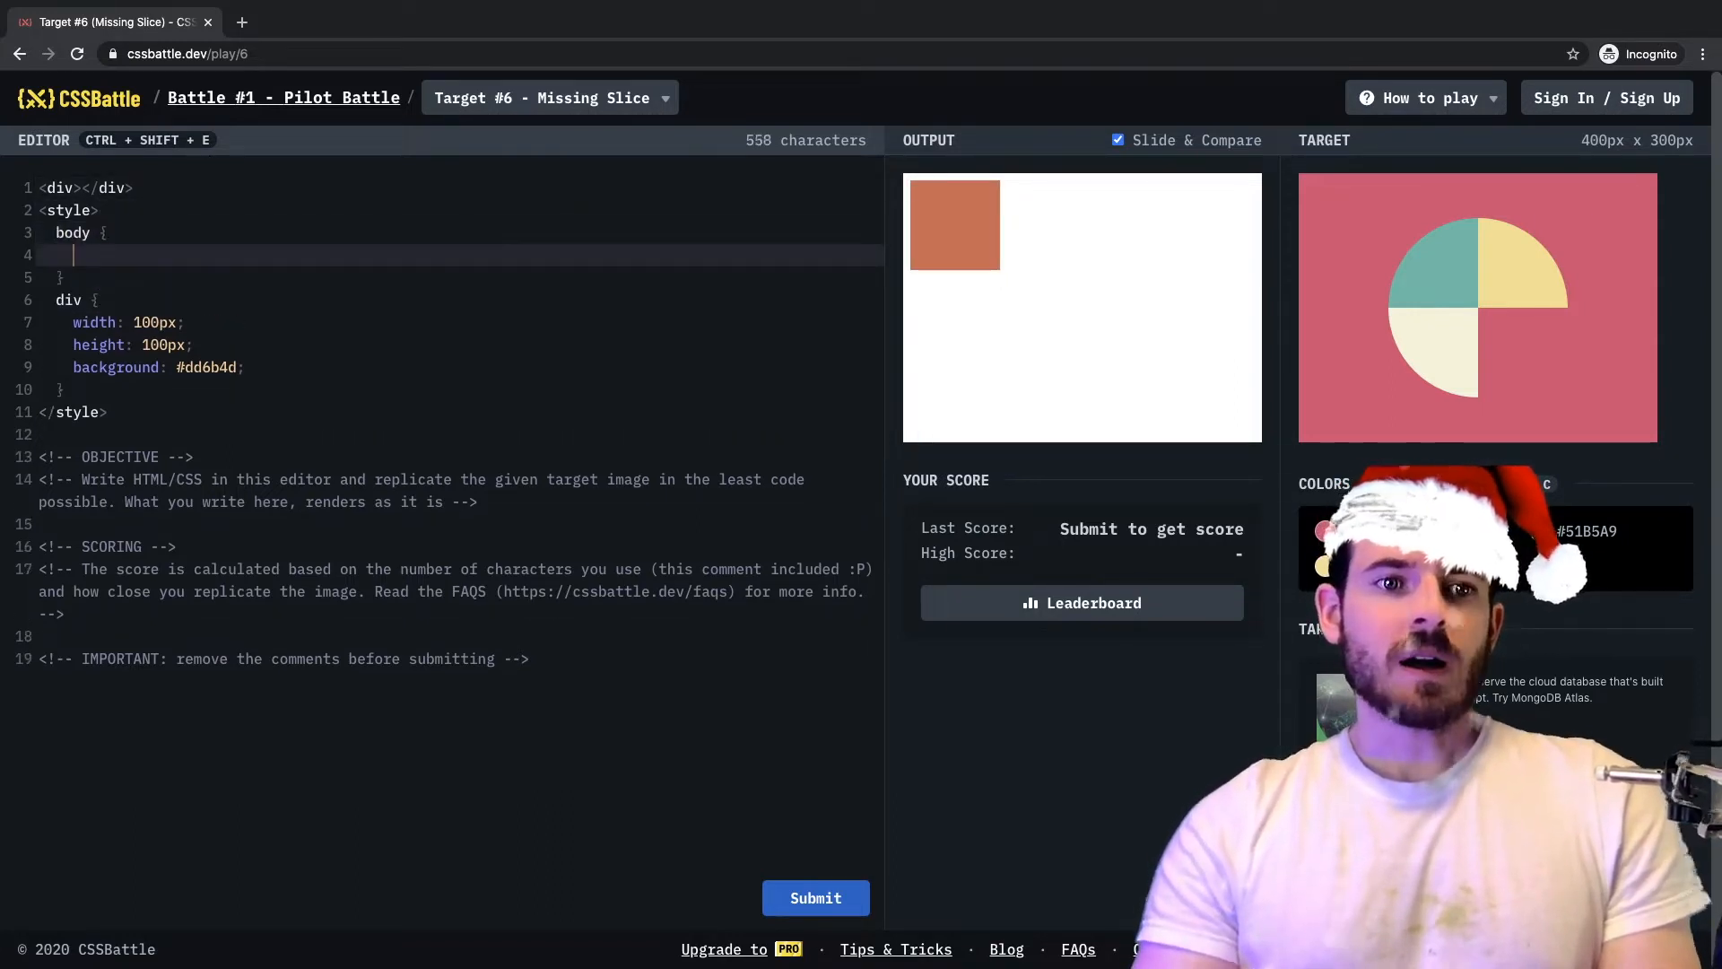
pyautogui.write('background:')
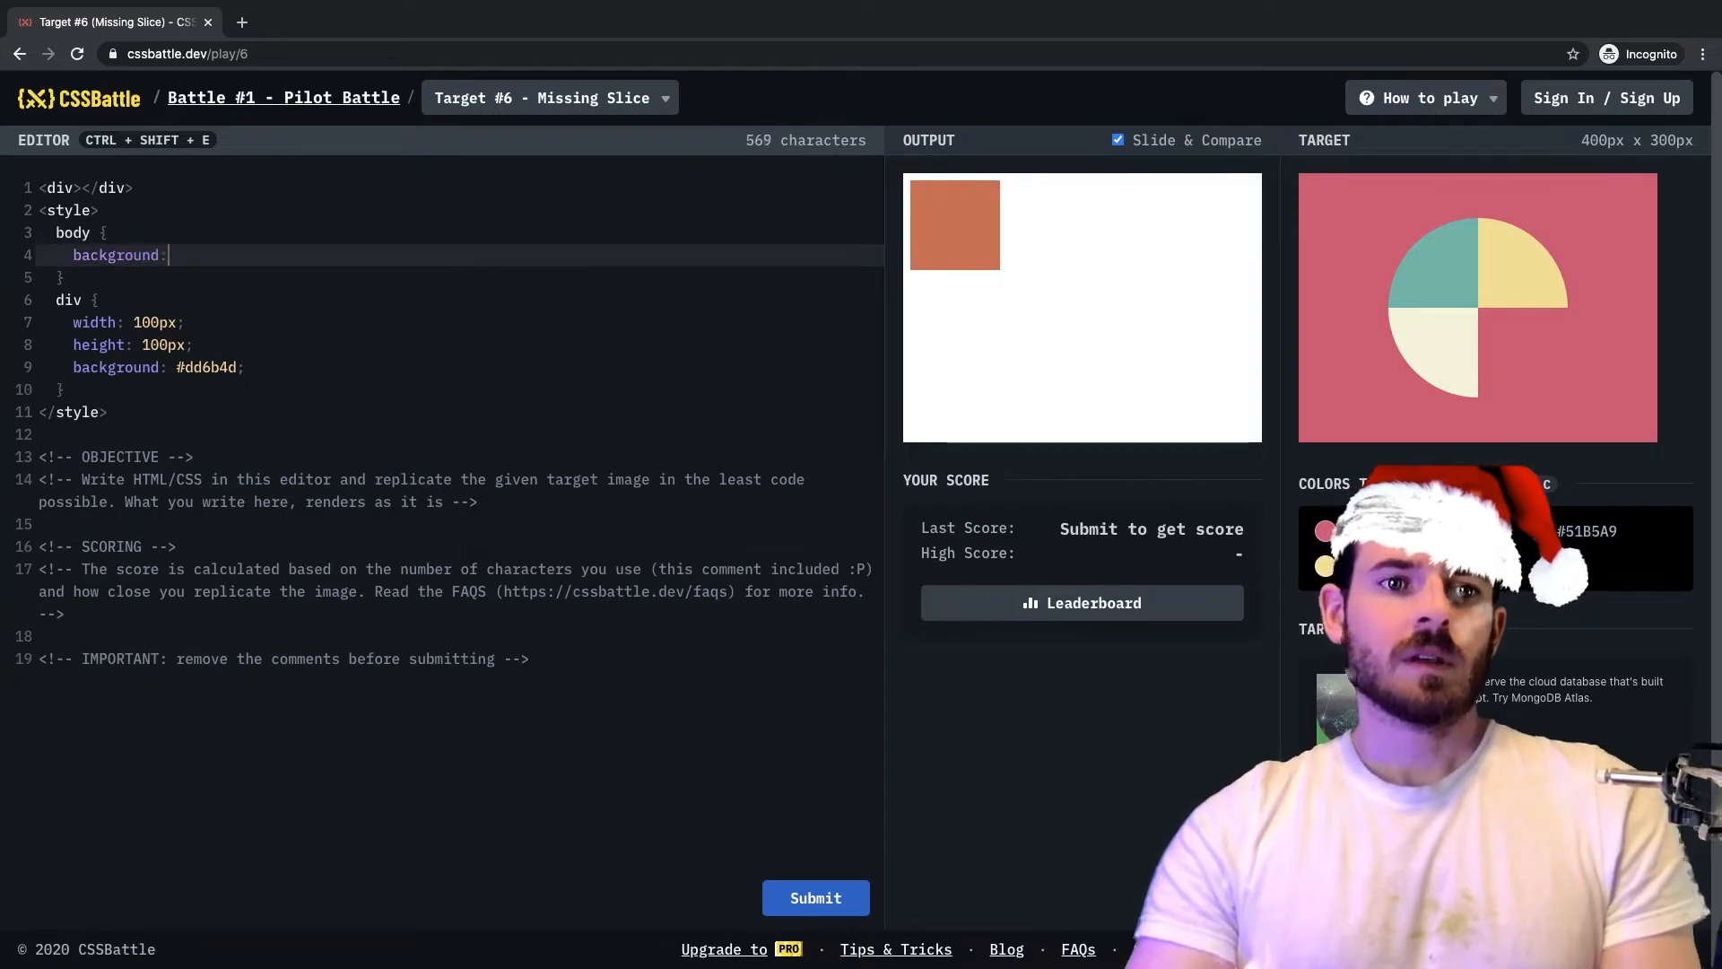
pyautogui.write('#E3516E;')
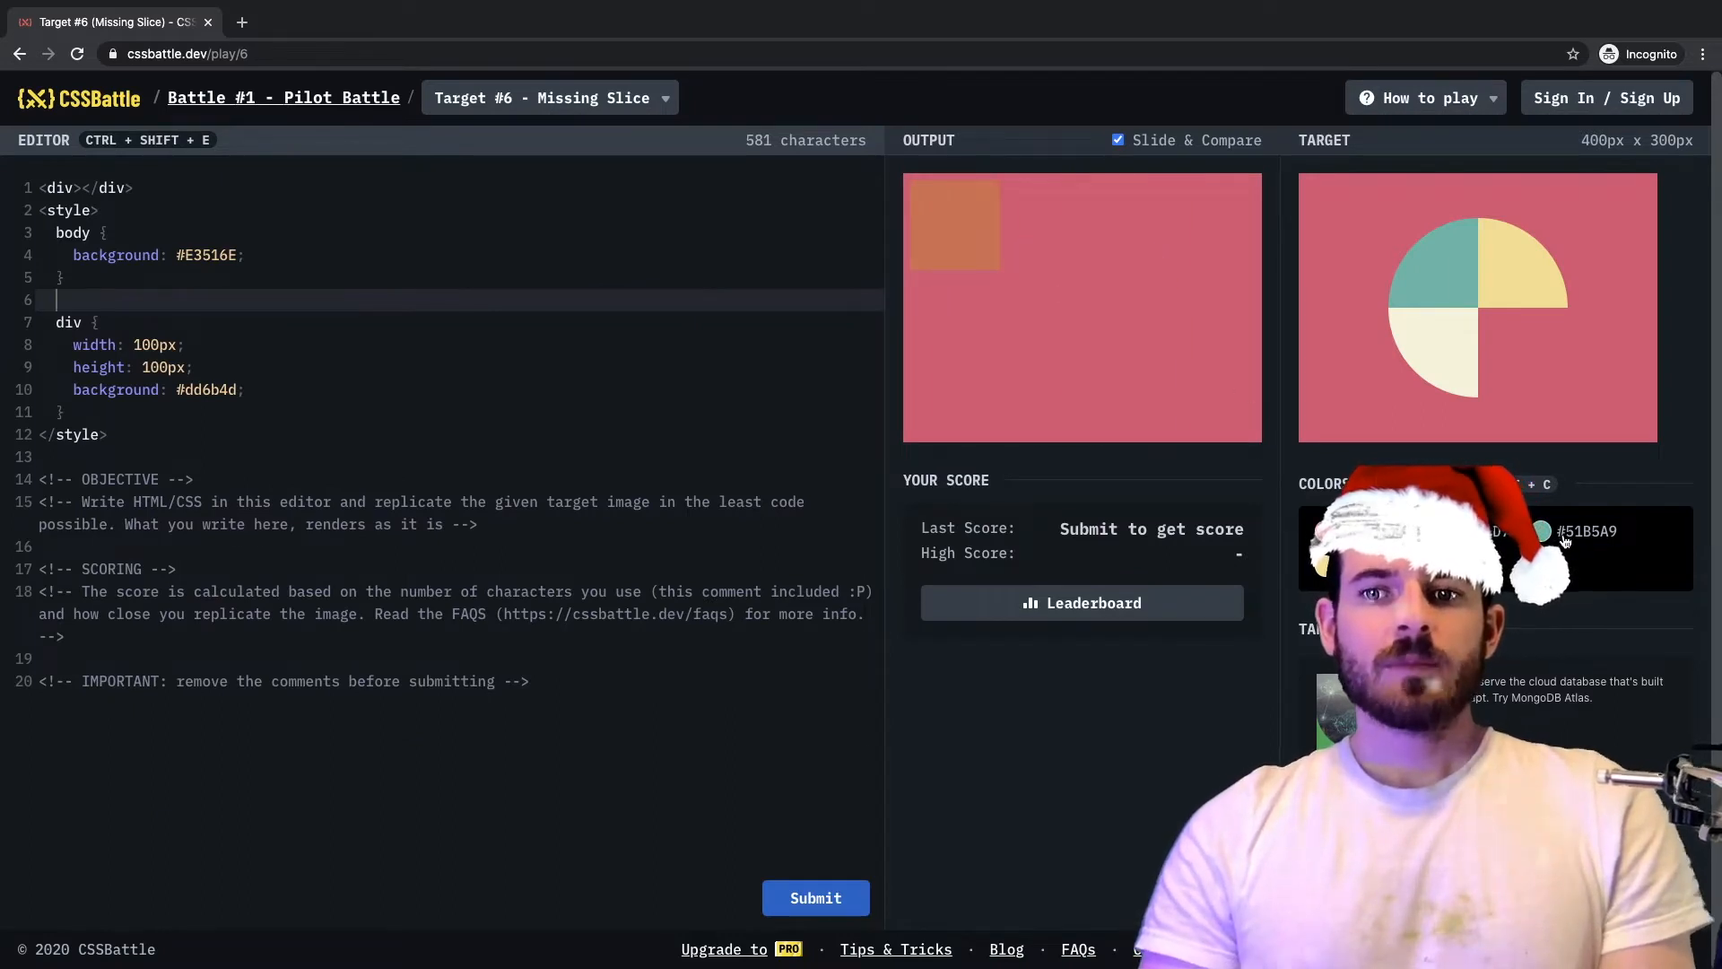
pyautogui.doubleClick(67, 321)
pyautogui.write('.top-left')
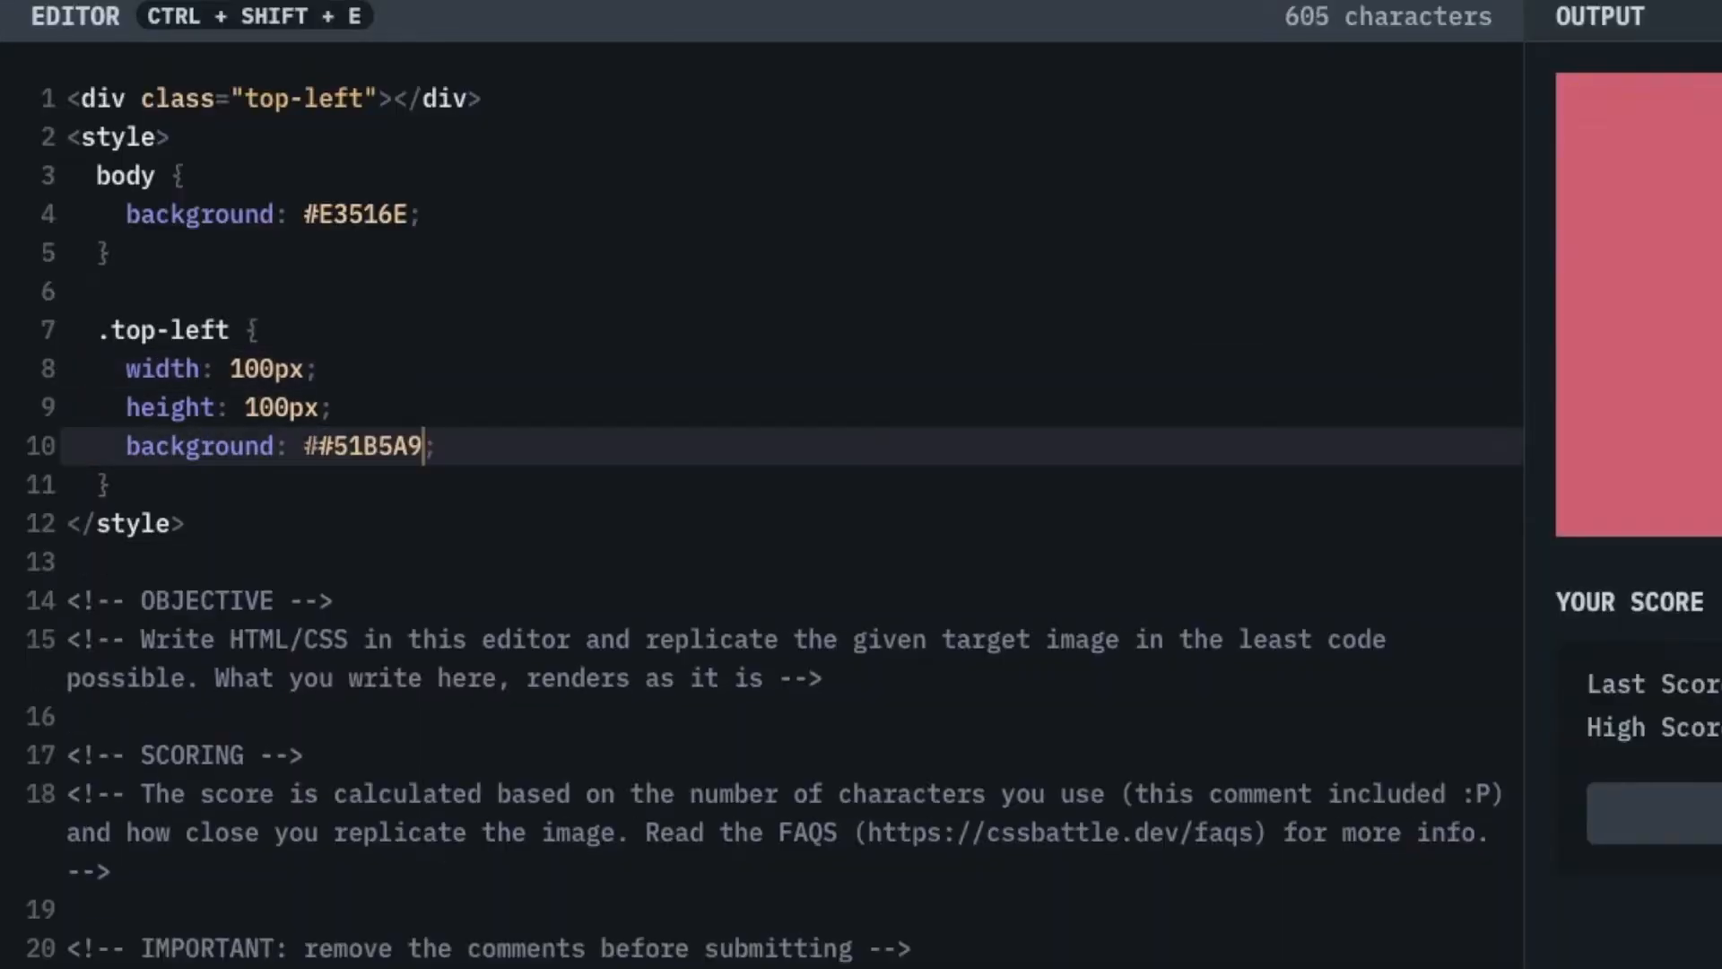
# Fix the double hash and wrap the div in a .wrapper positioned absolute at left 100px, top 50px.
pyautogui.press('Backspace')
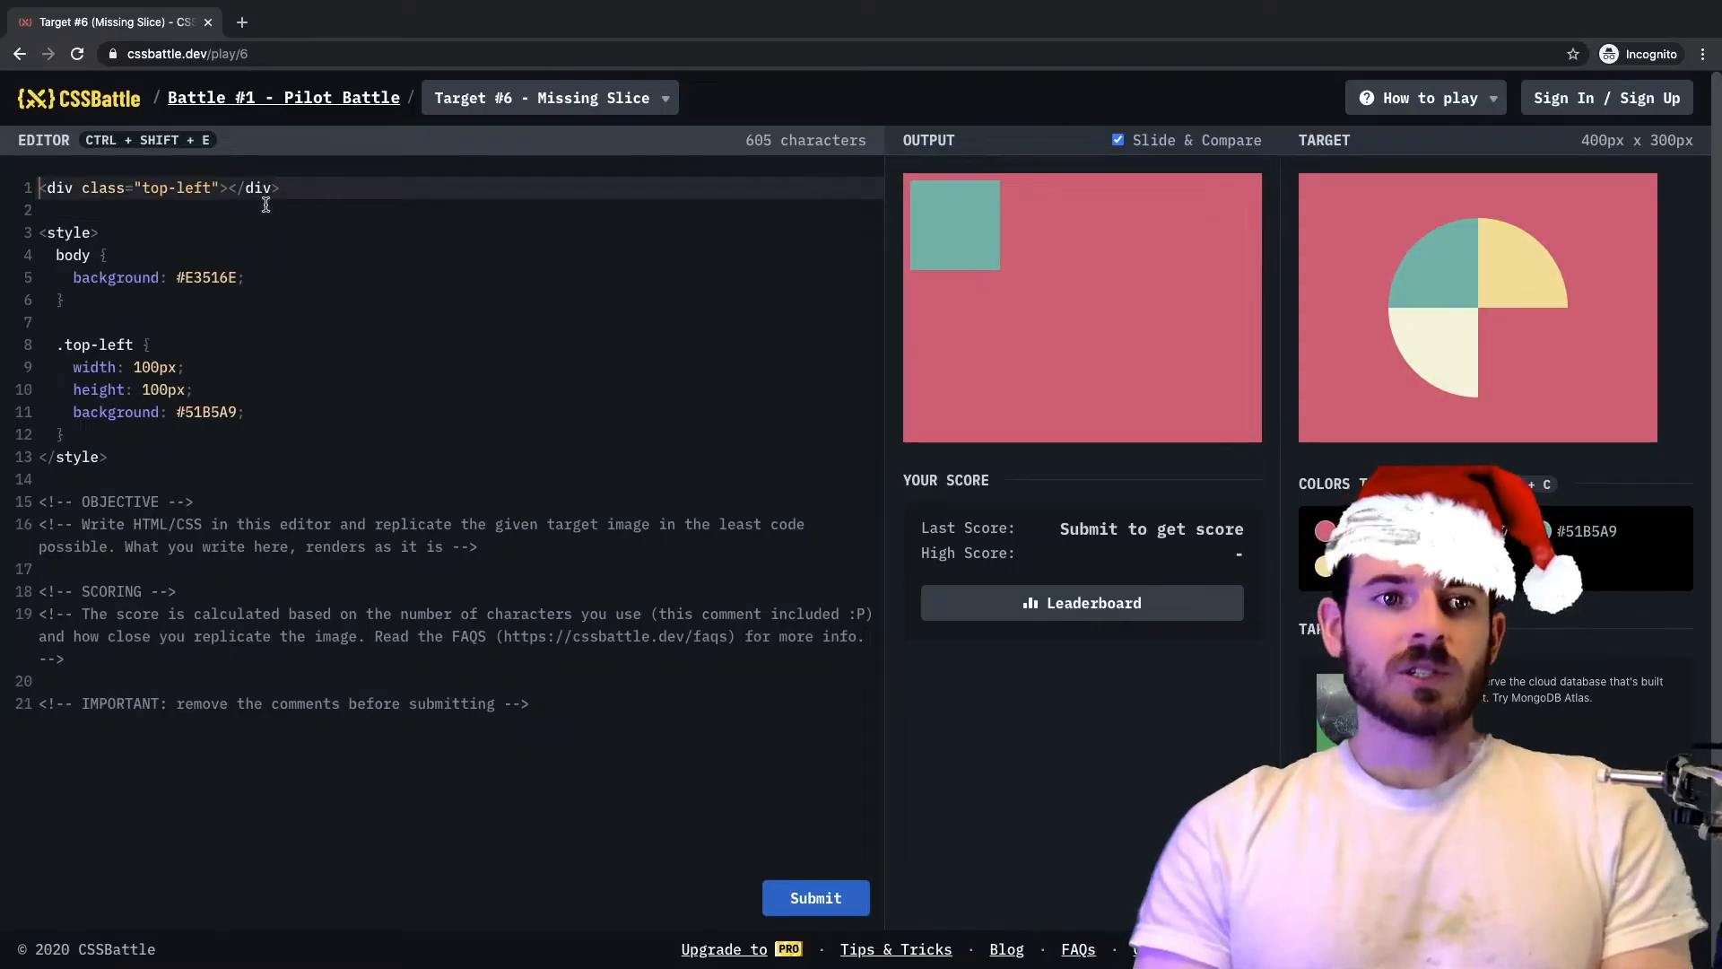
pyautogui.write('<div class="wrapper">')
pyautogui.write('.wrapper {')
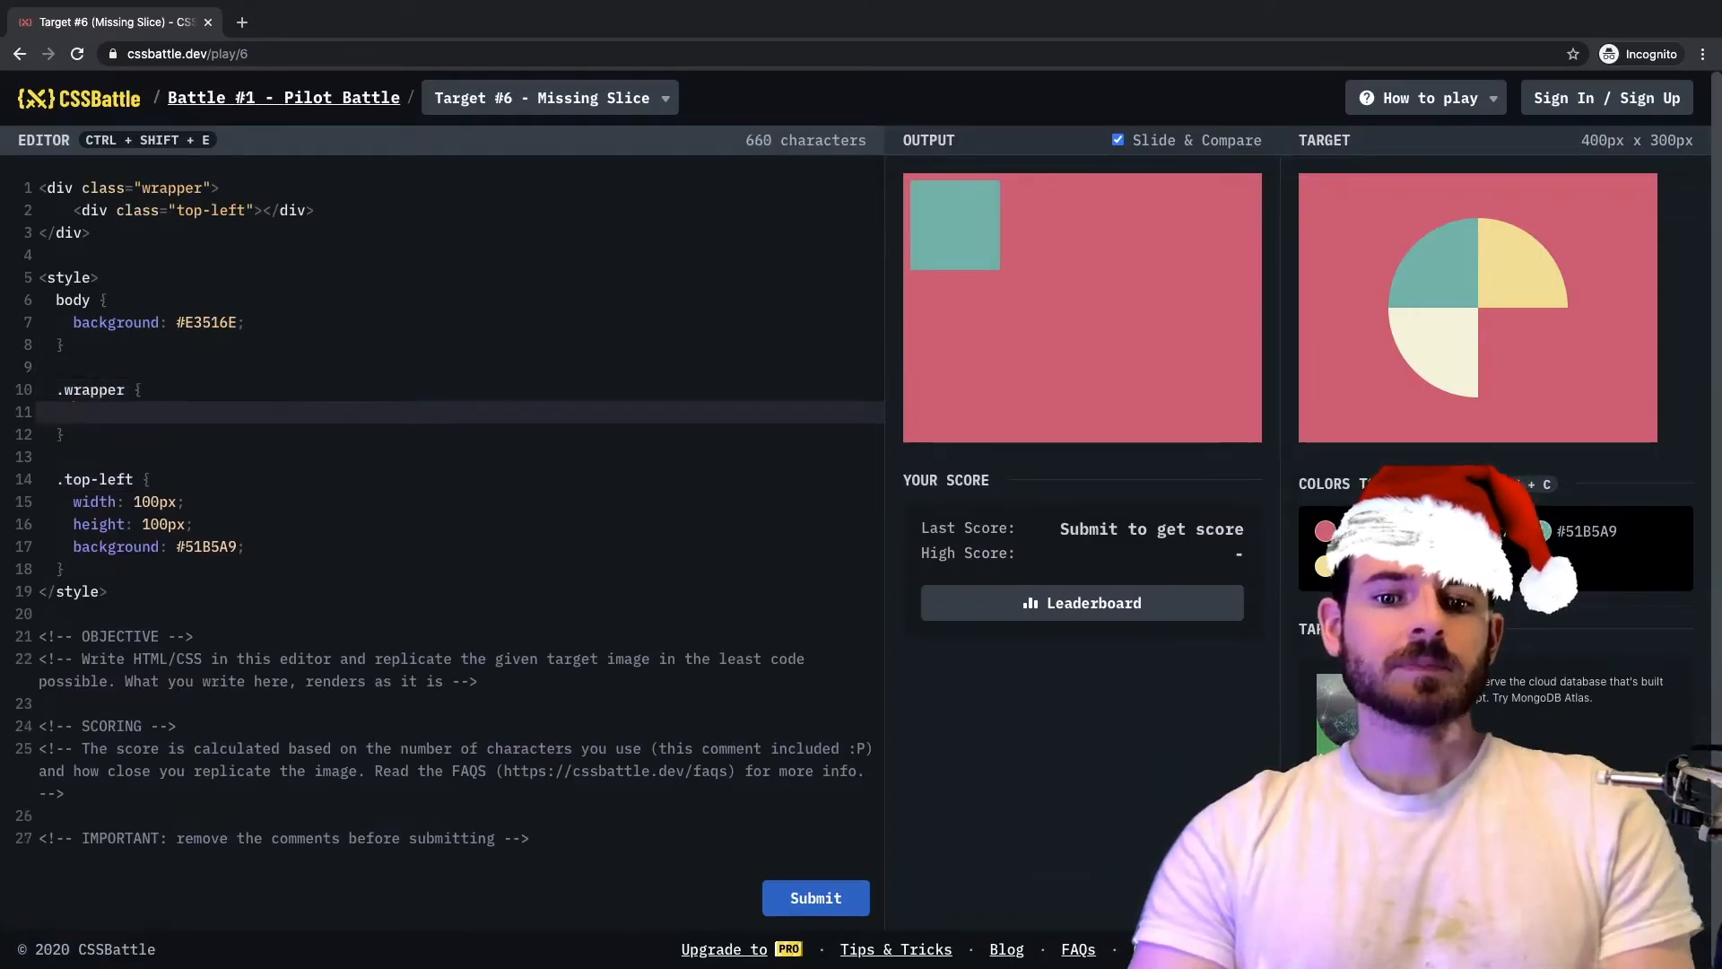
pyautogui.write('position: absolute;')
pyautogui.write('top: 50px;')
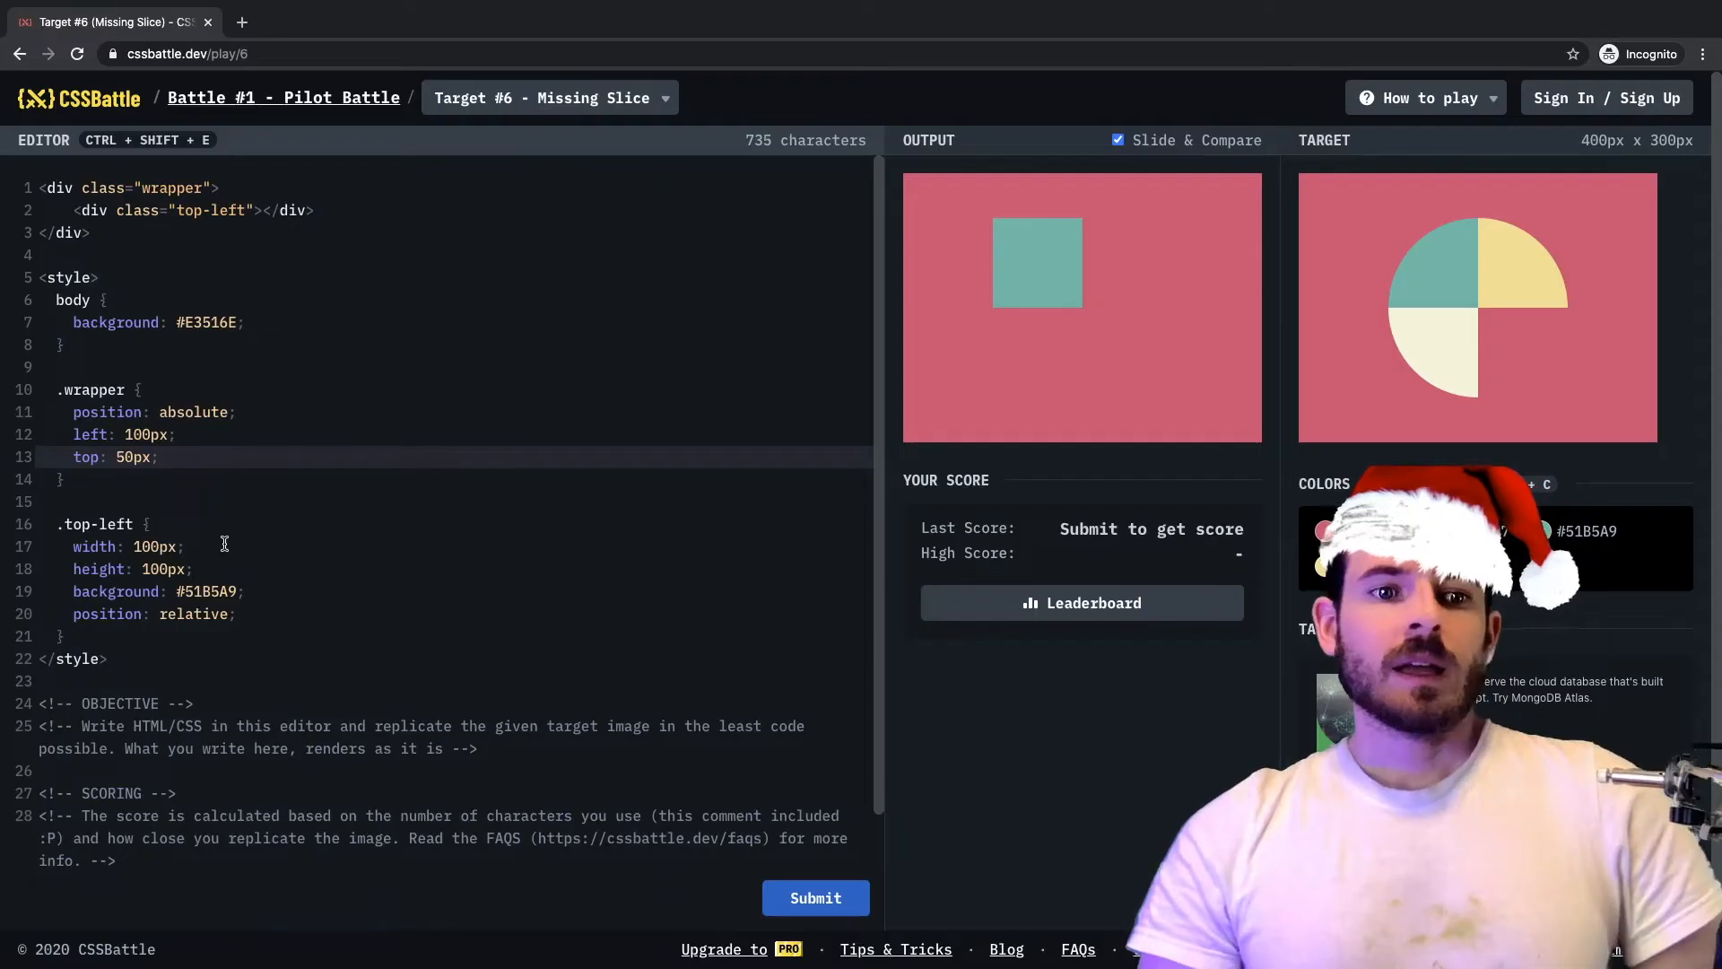
# Give .top-left a border-top-left-radius of 100px and duplicate the rule below.
pyautogui.press('Enter')
pyautogui.write('border-top-left-rad')
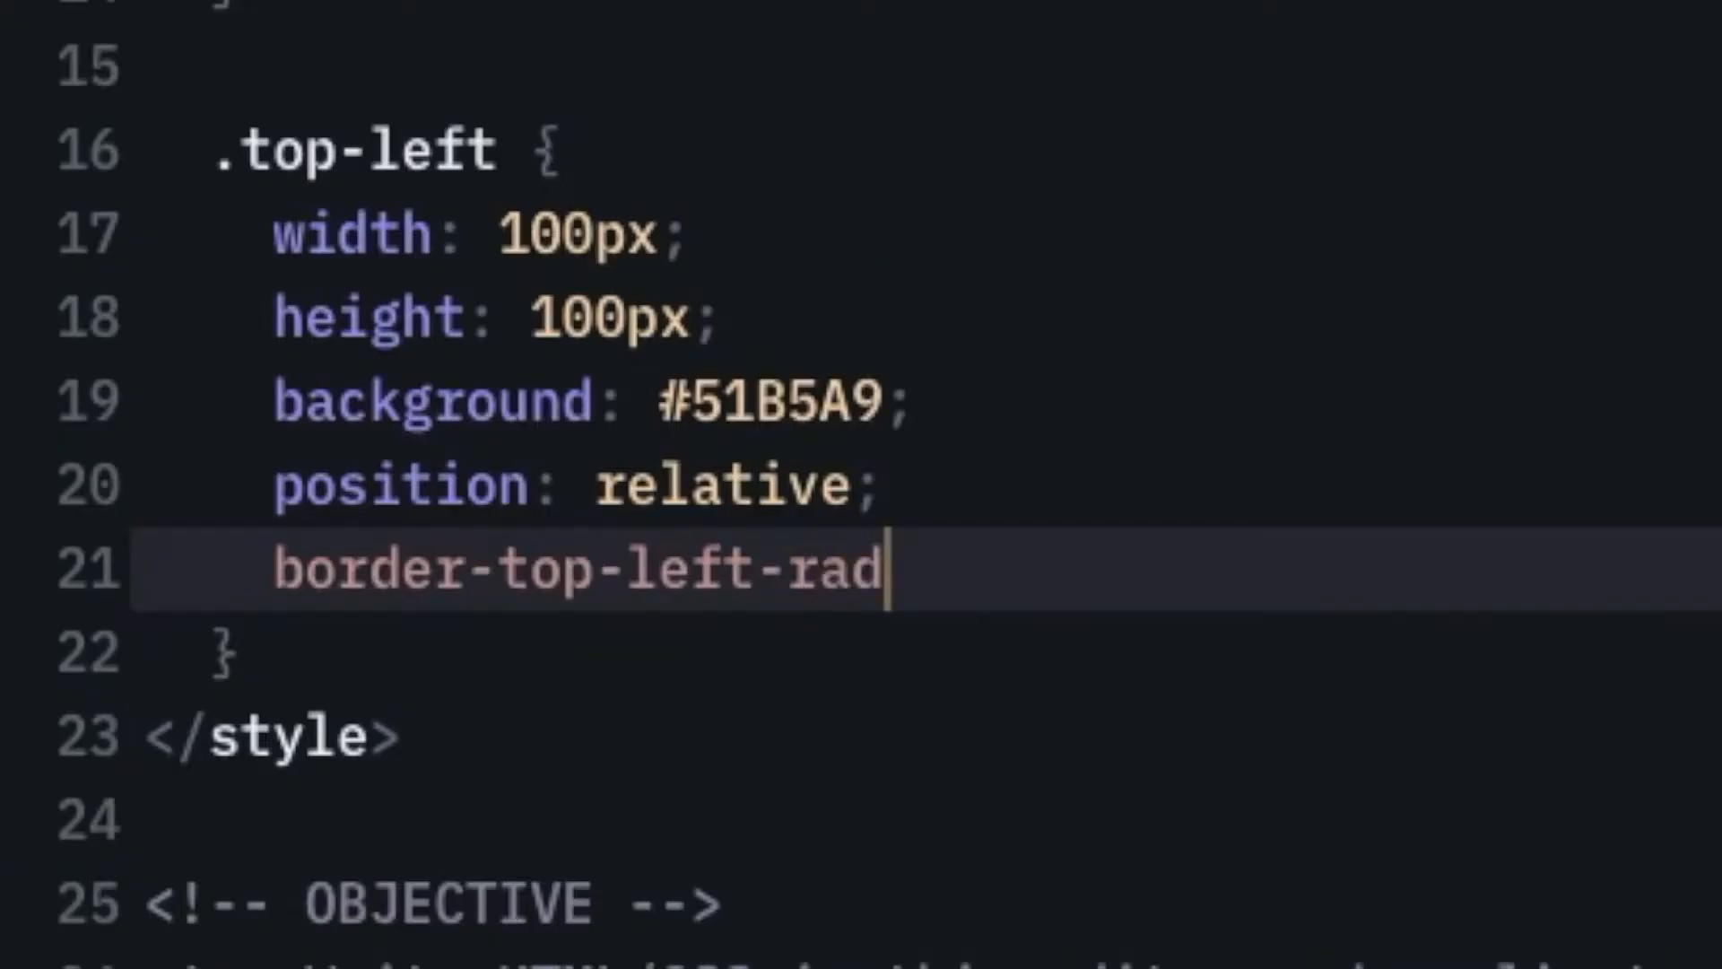
pyautogui.write('ius: 100px;')
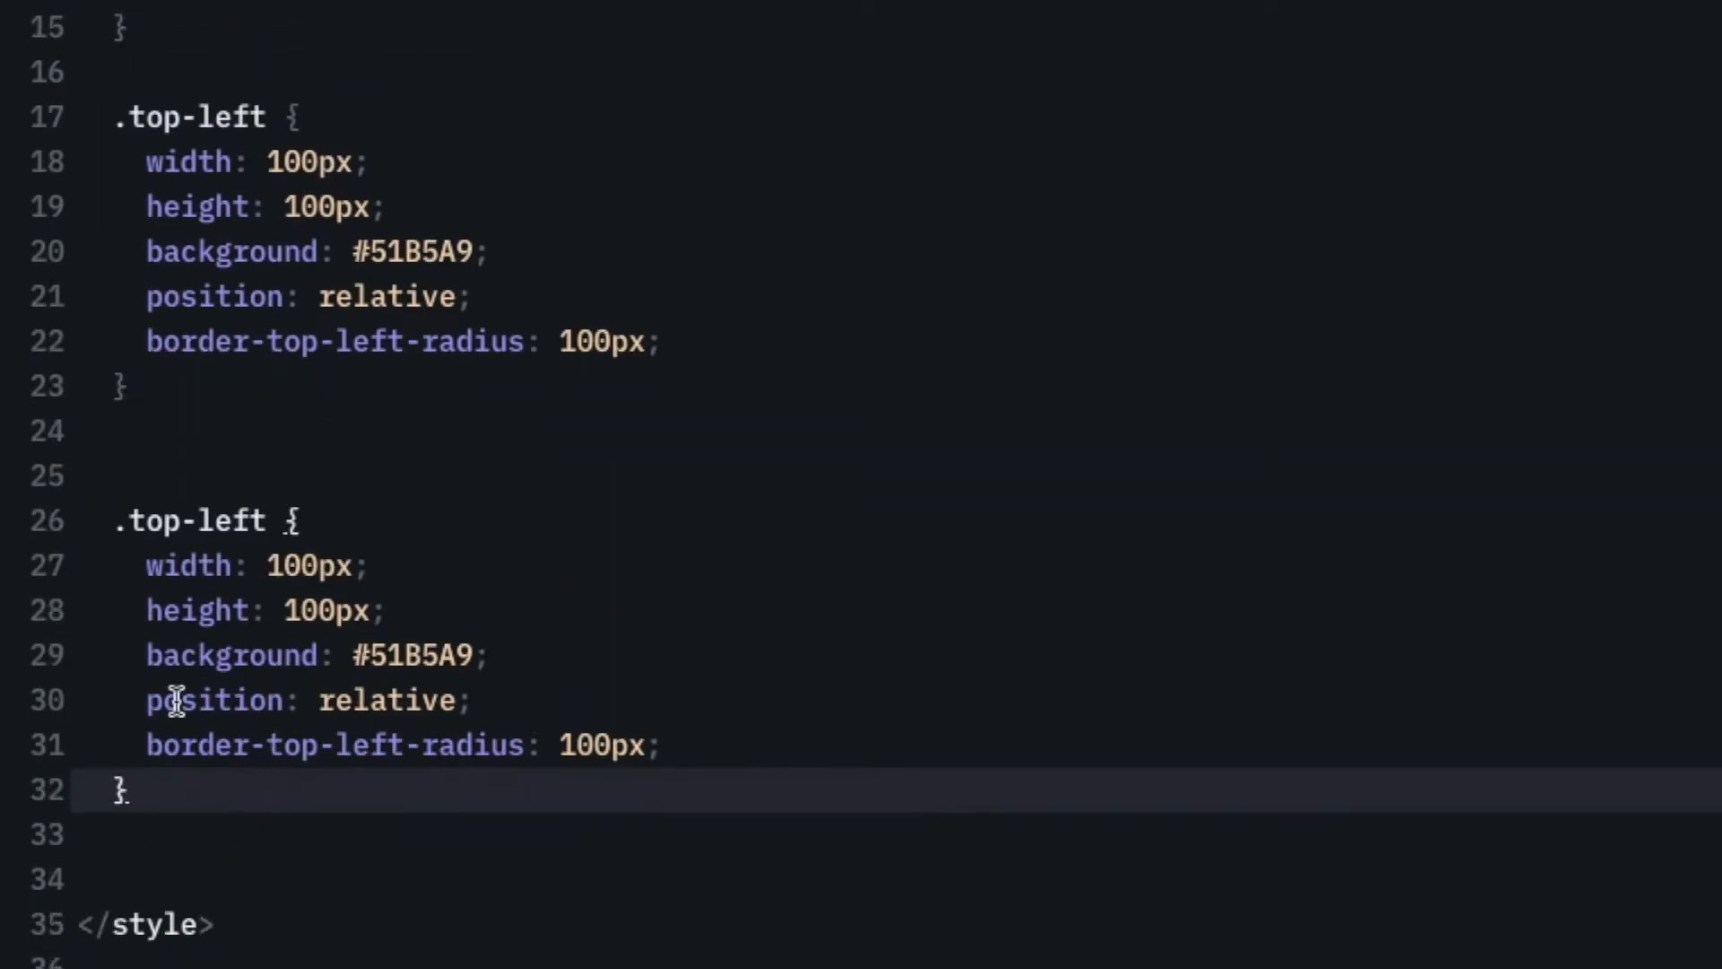
# Rename the copy to .bottom-left with #F7F3D7 and a 100px bottom-left radius.
pyautogui.write('bottom')
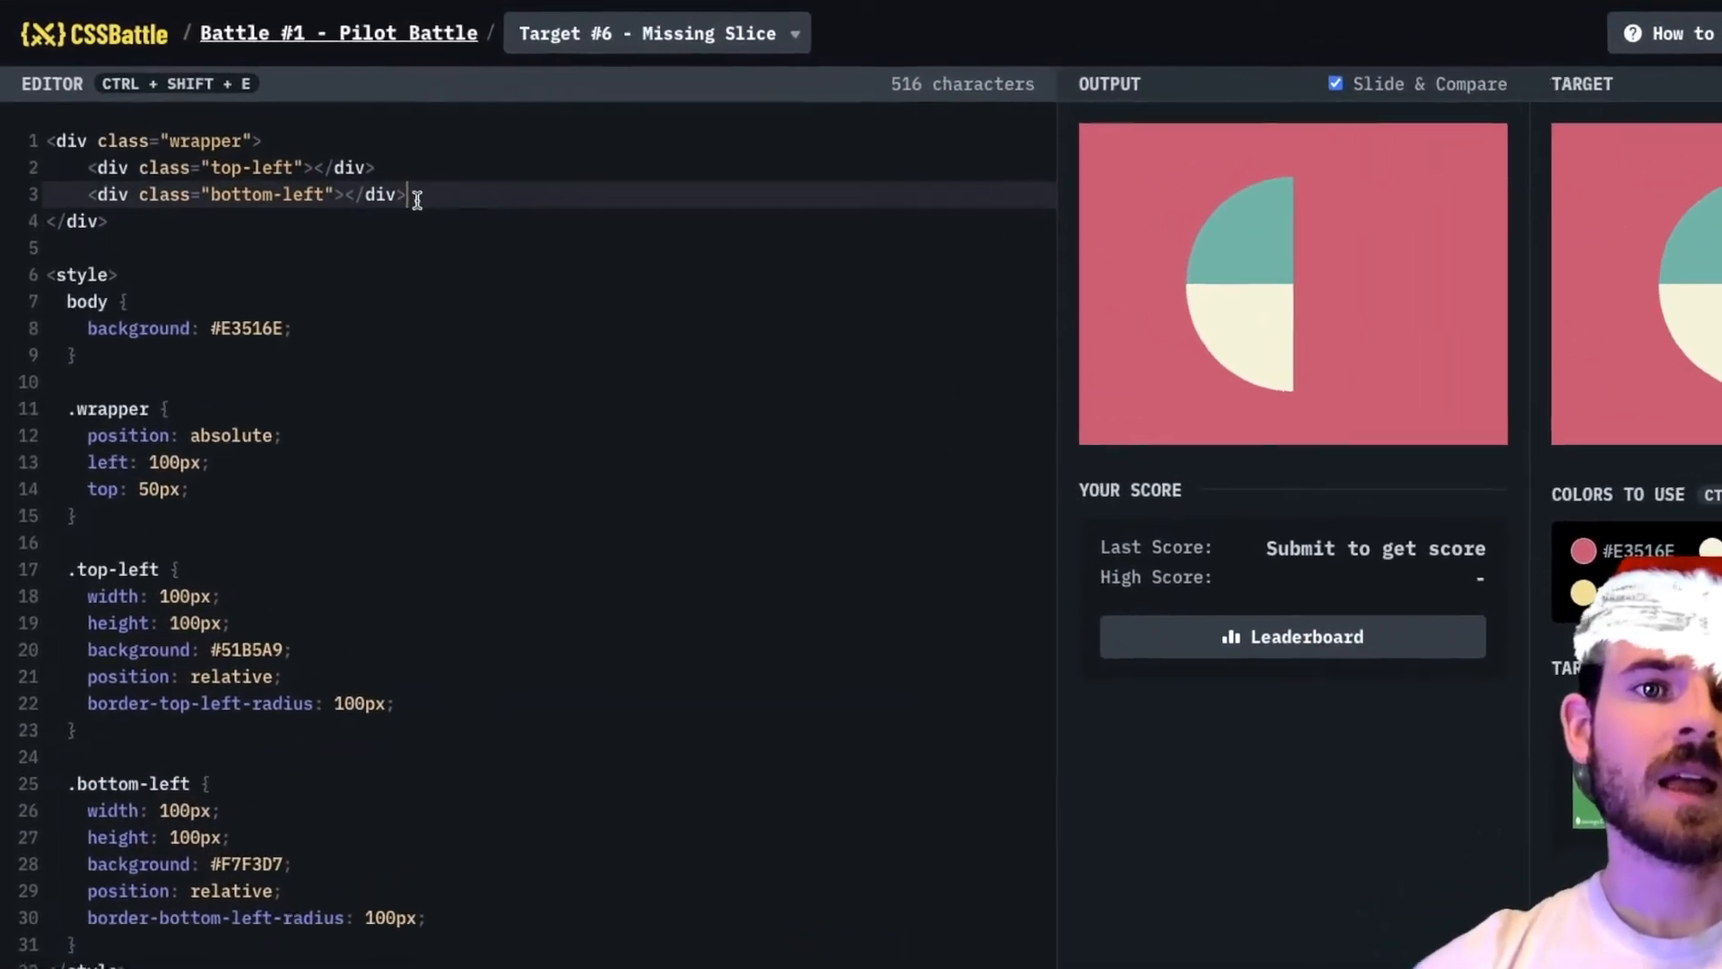
# Add a top-right div and rule positioned at left 100px, top 0px.
pyautogui.write('<div class="top-r-left"></div>')
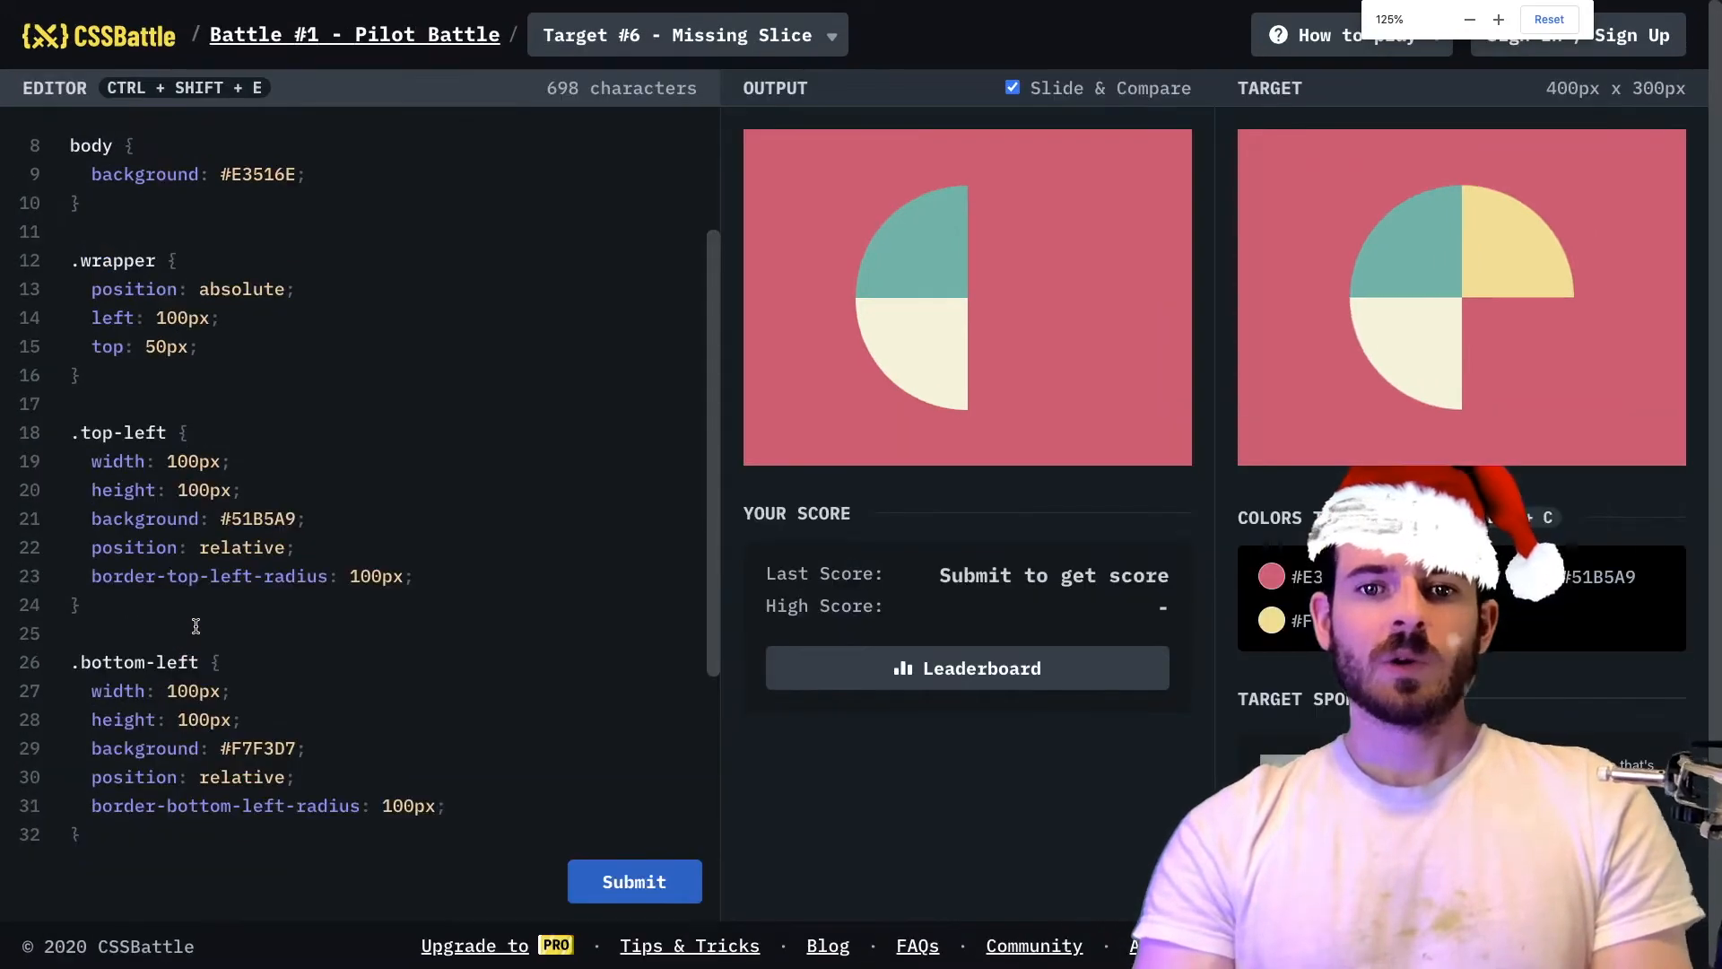
pyautogui.click(1497, 18)
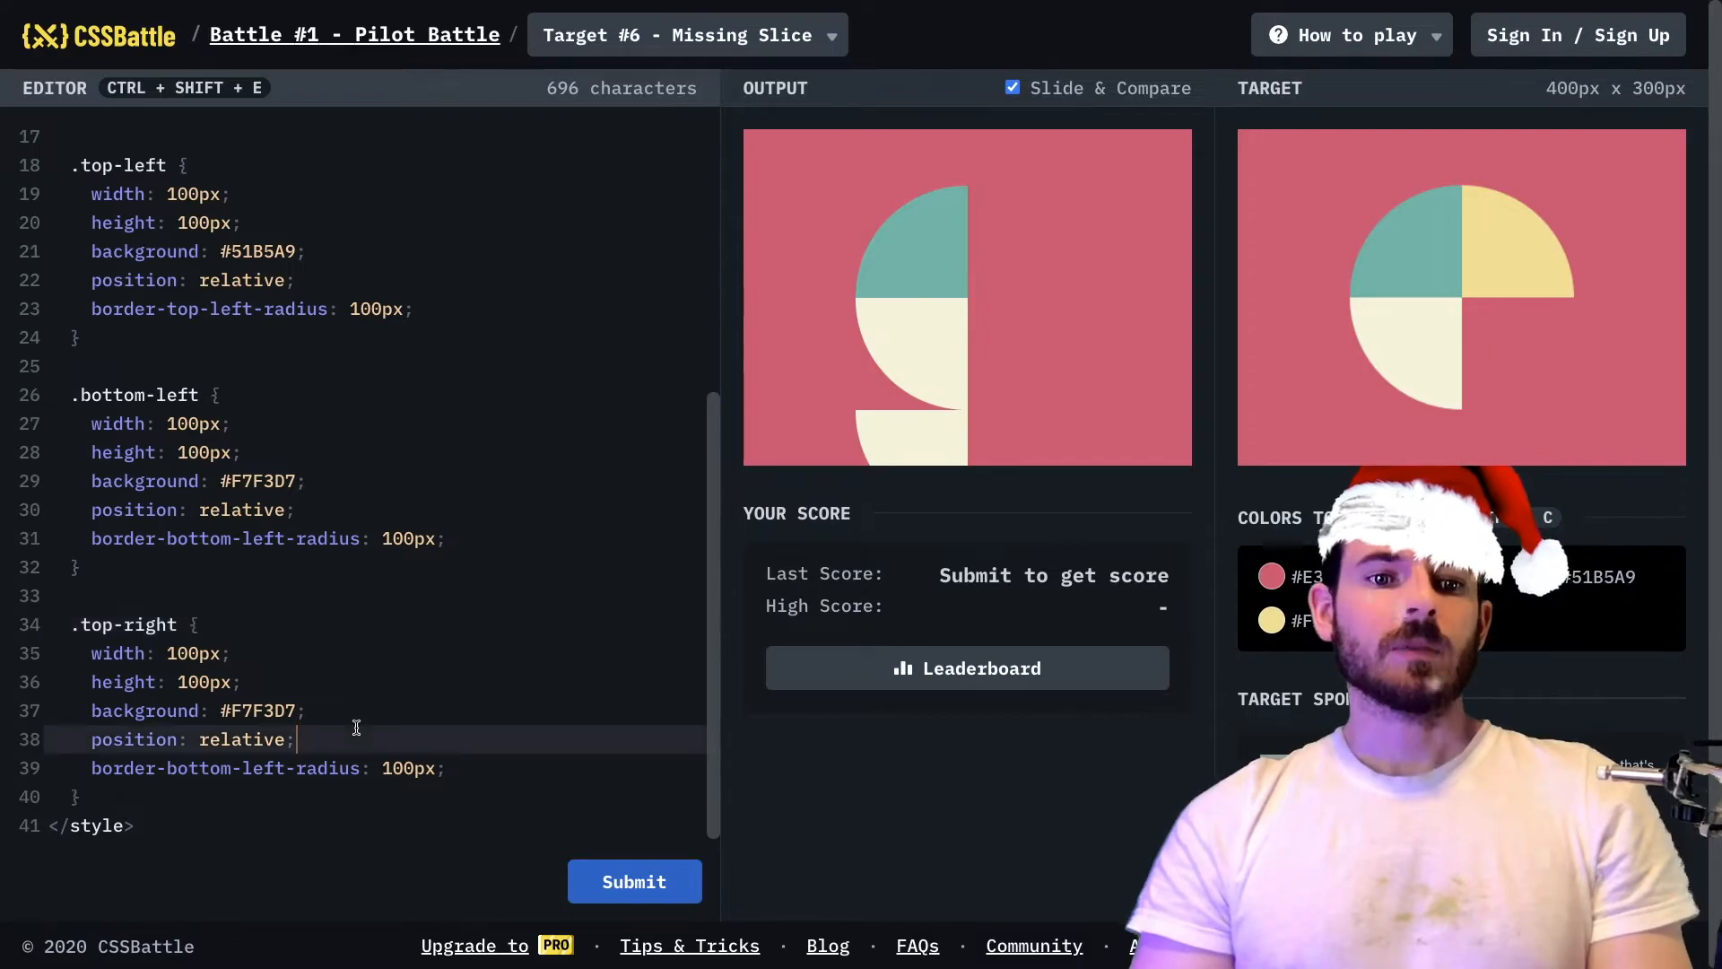
pyautogui.write('left: 100px;')
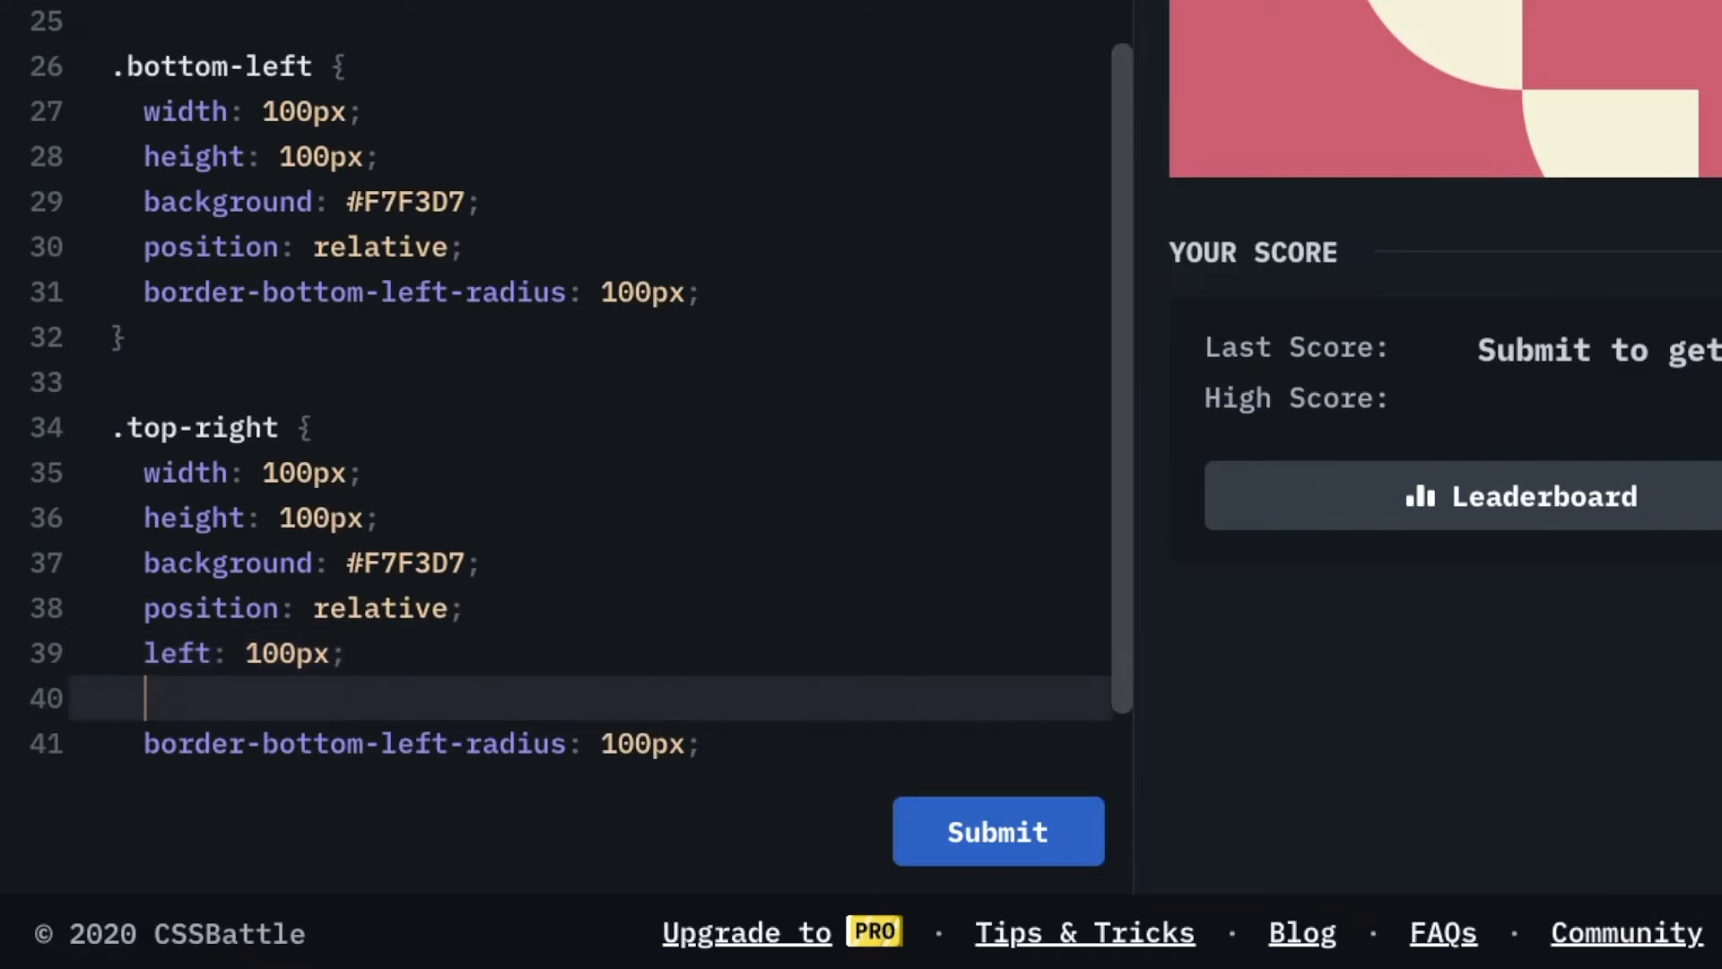
pyautogui.write('top: 0px;')
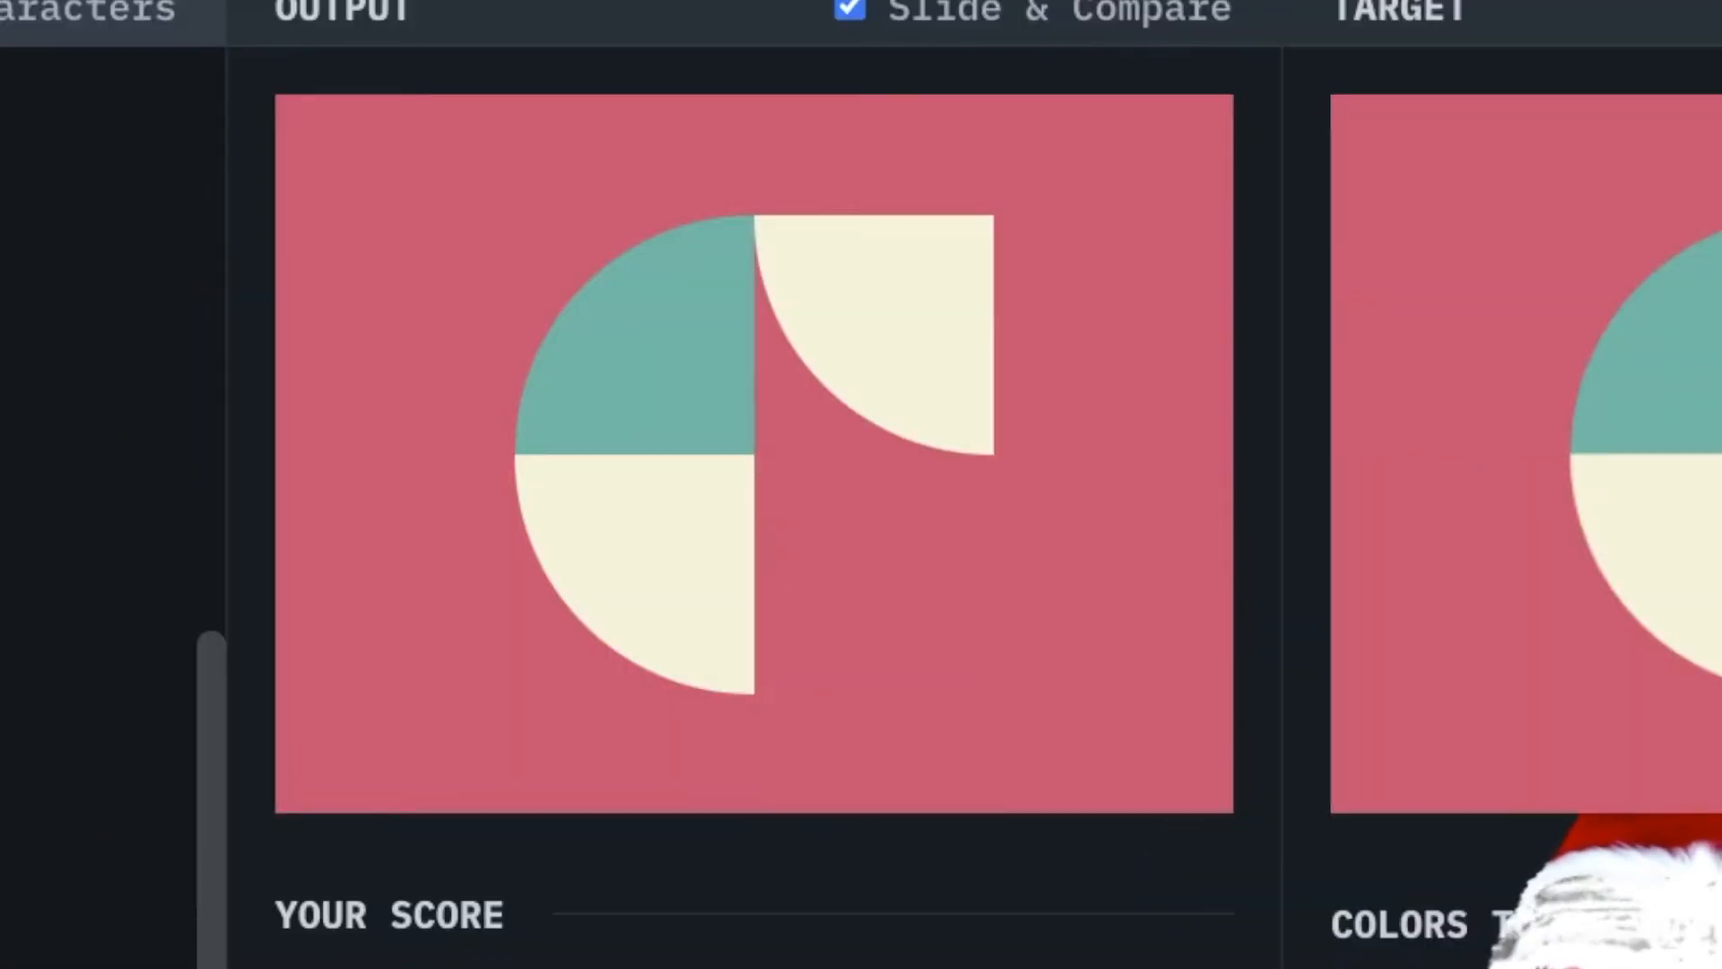
# Make the .top-right slice yellow with border-top-right-radius 100px.
pyautogui.scroll(-3)
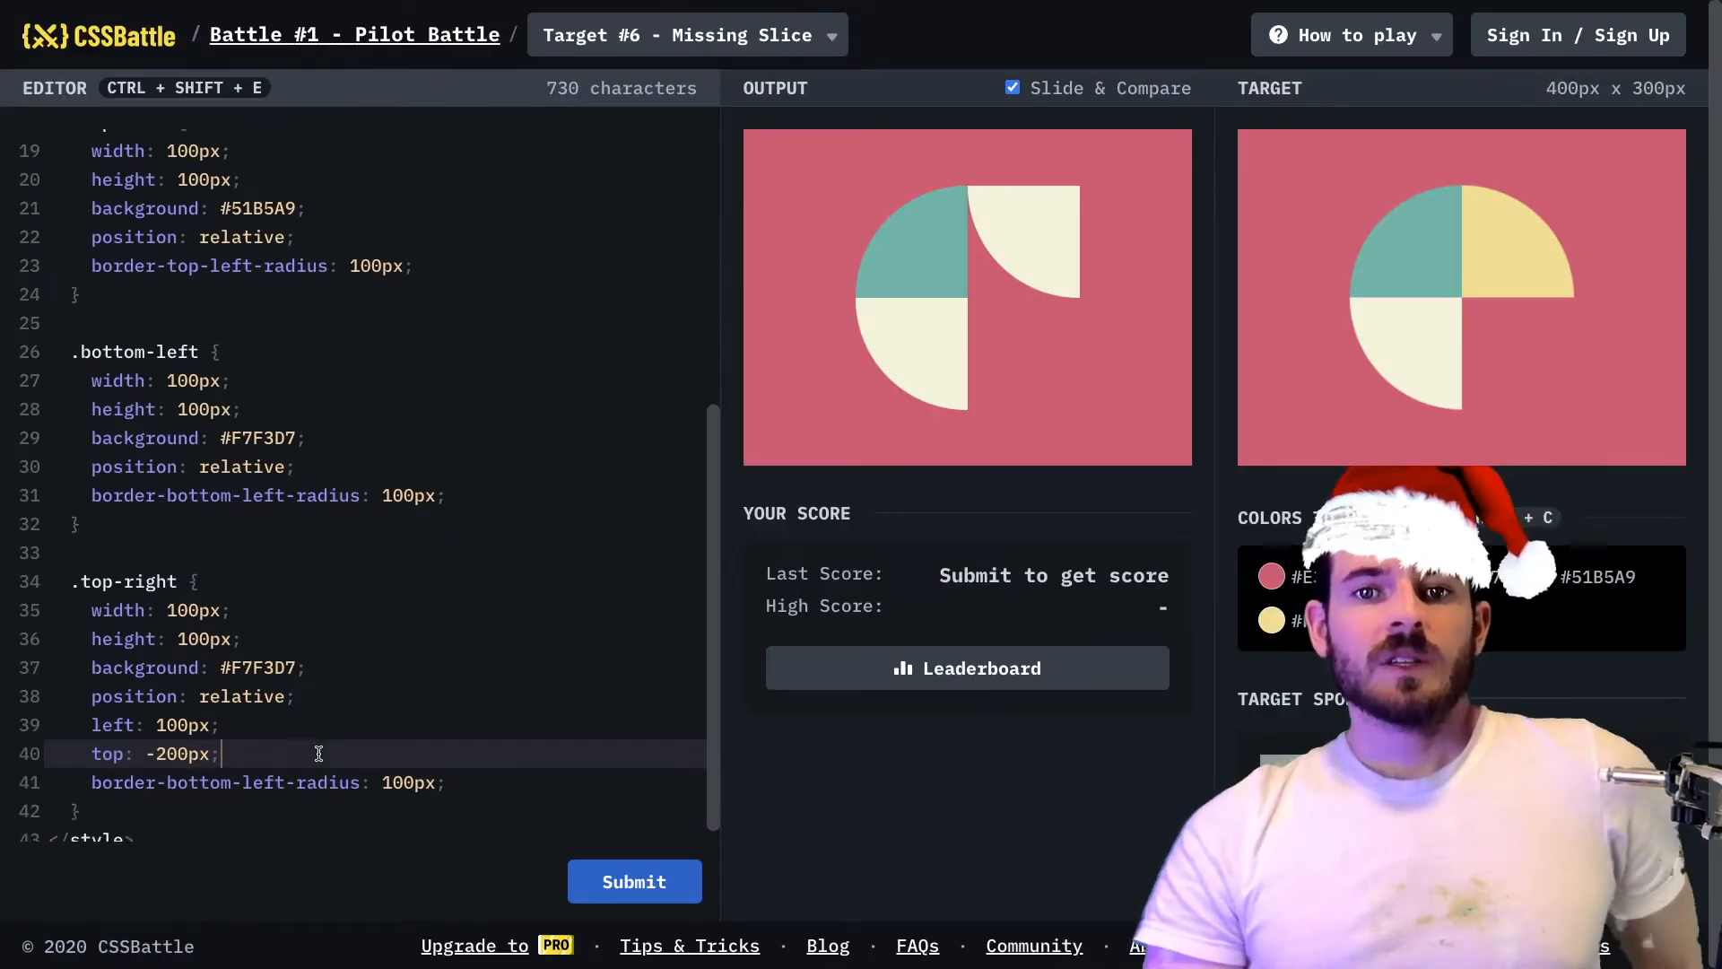
pyautogui.doubleClick(197, 782)
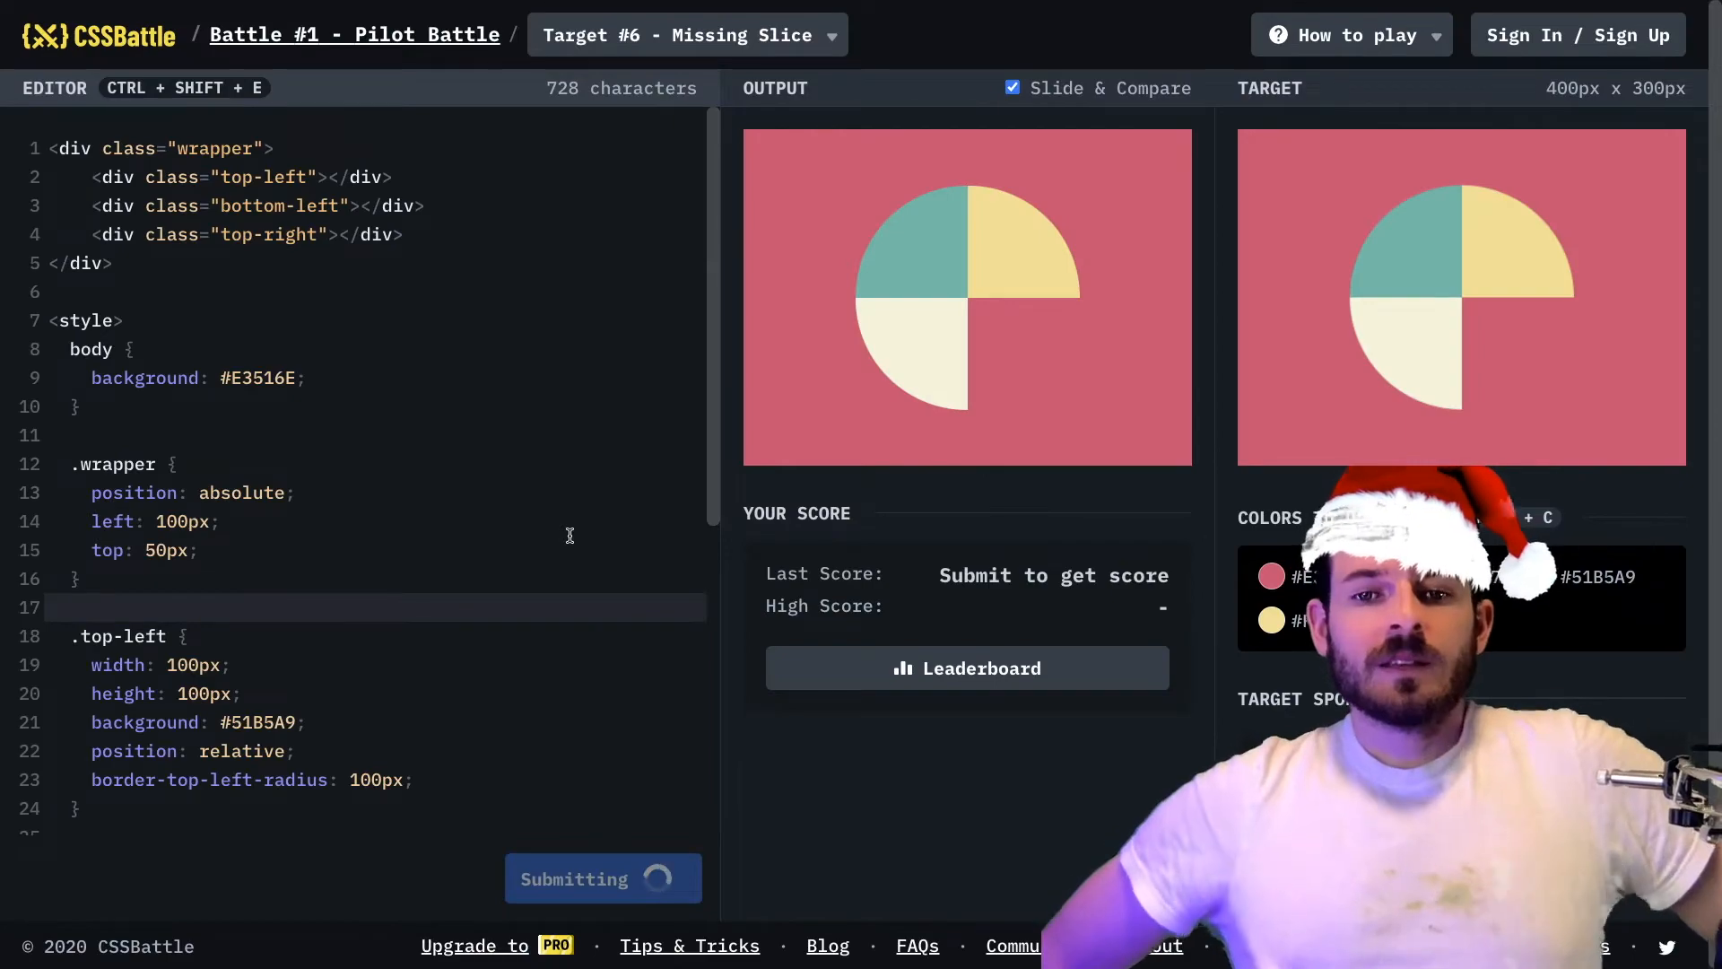
# Submit the solution and cancel the sign-up prompt, leaving the 600.39 score at 100% match.
pyautogui.click(603, 877)
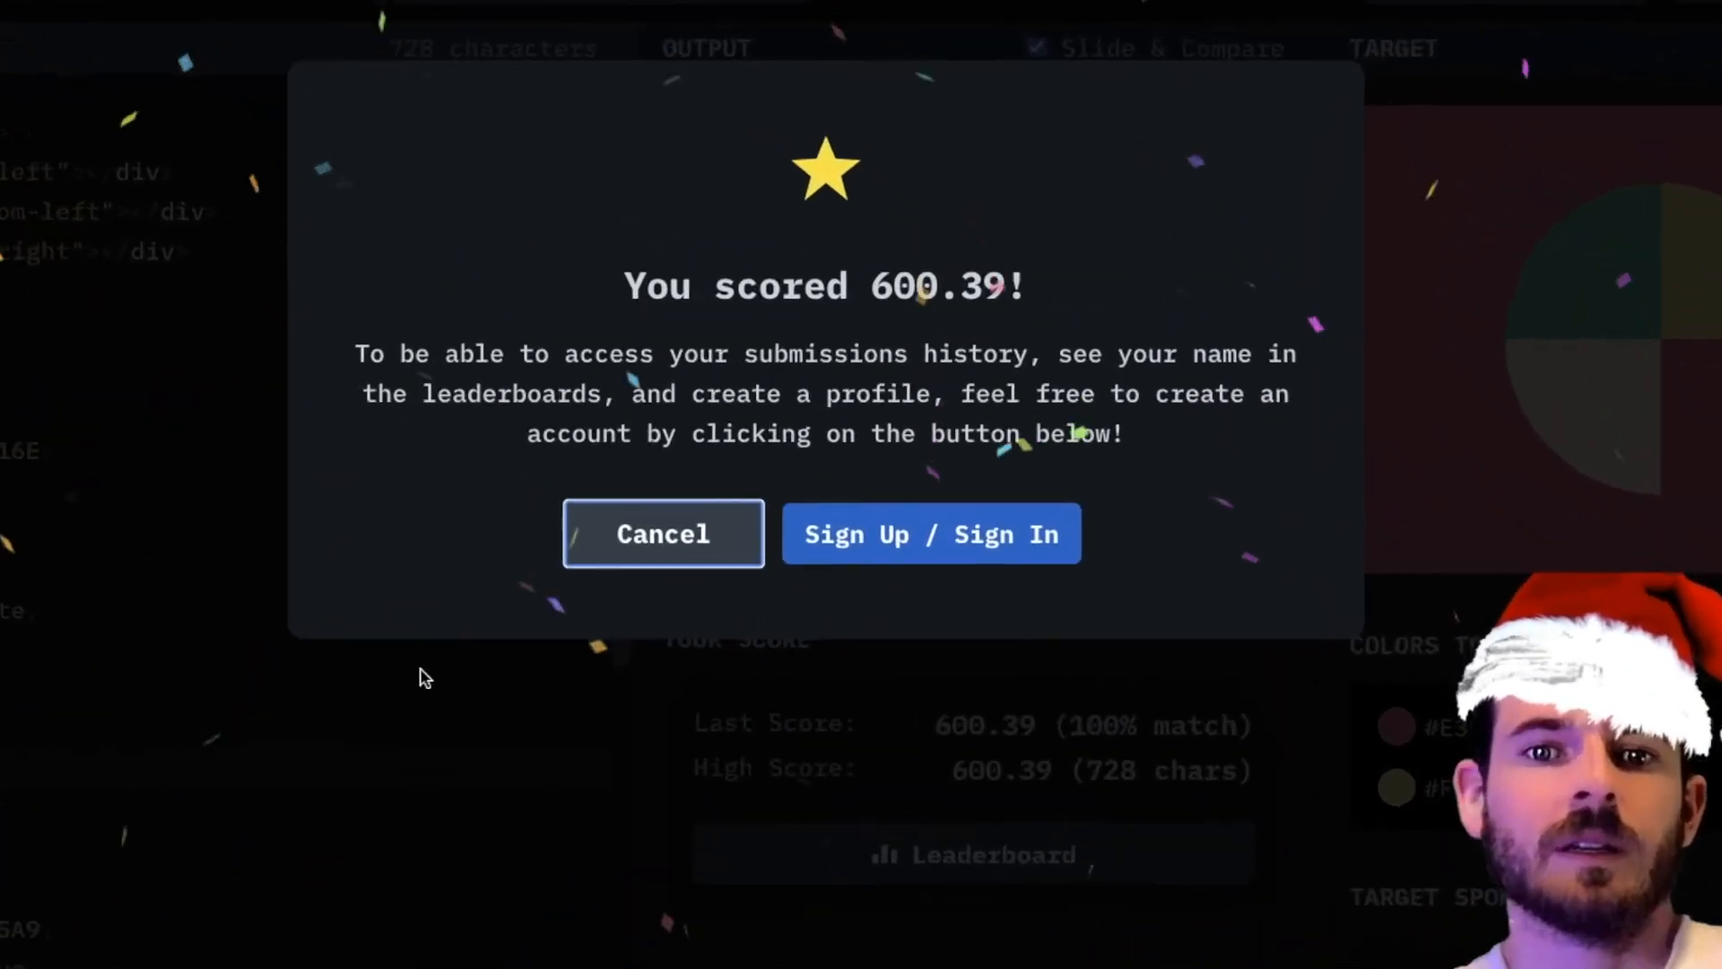
pyautogui.click(662, 535)
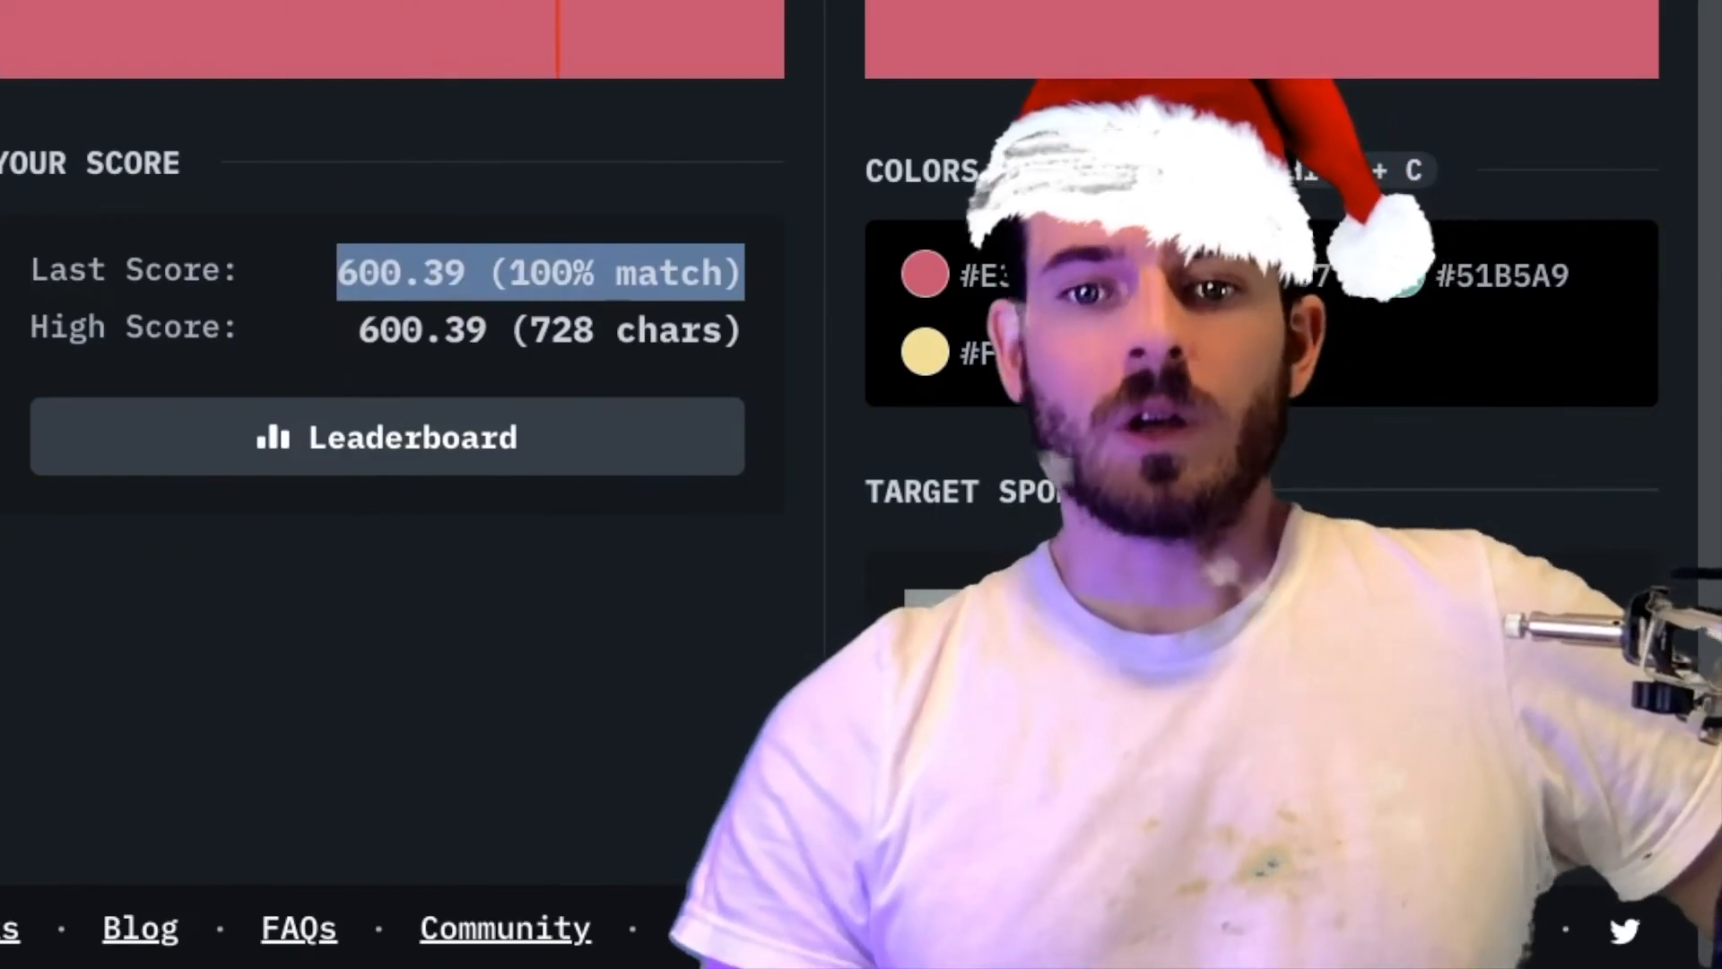
pyautogui.click(385, 438)
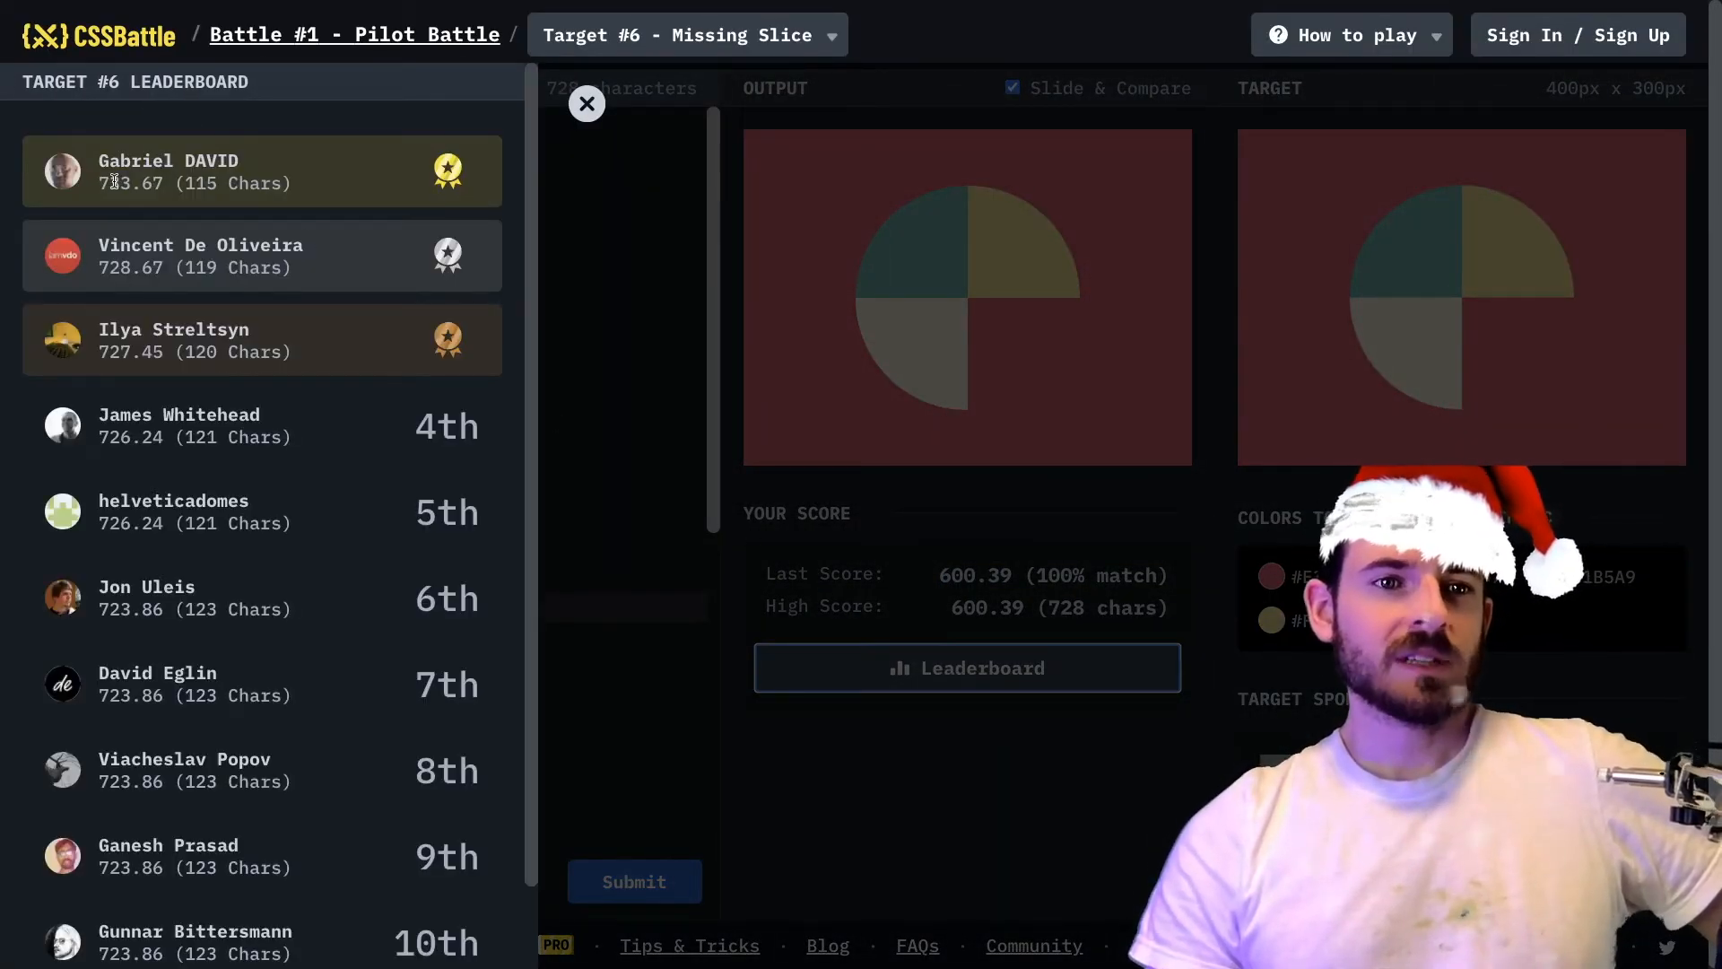
pyautogui.click(585, 104)
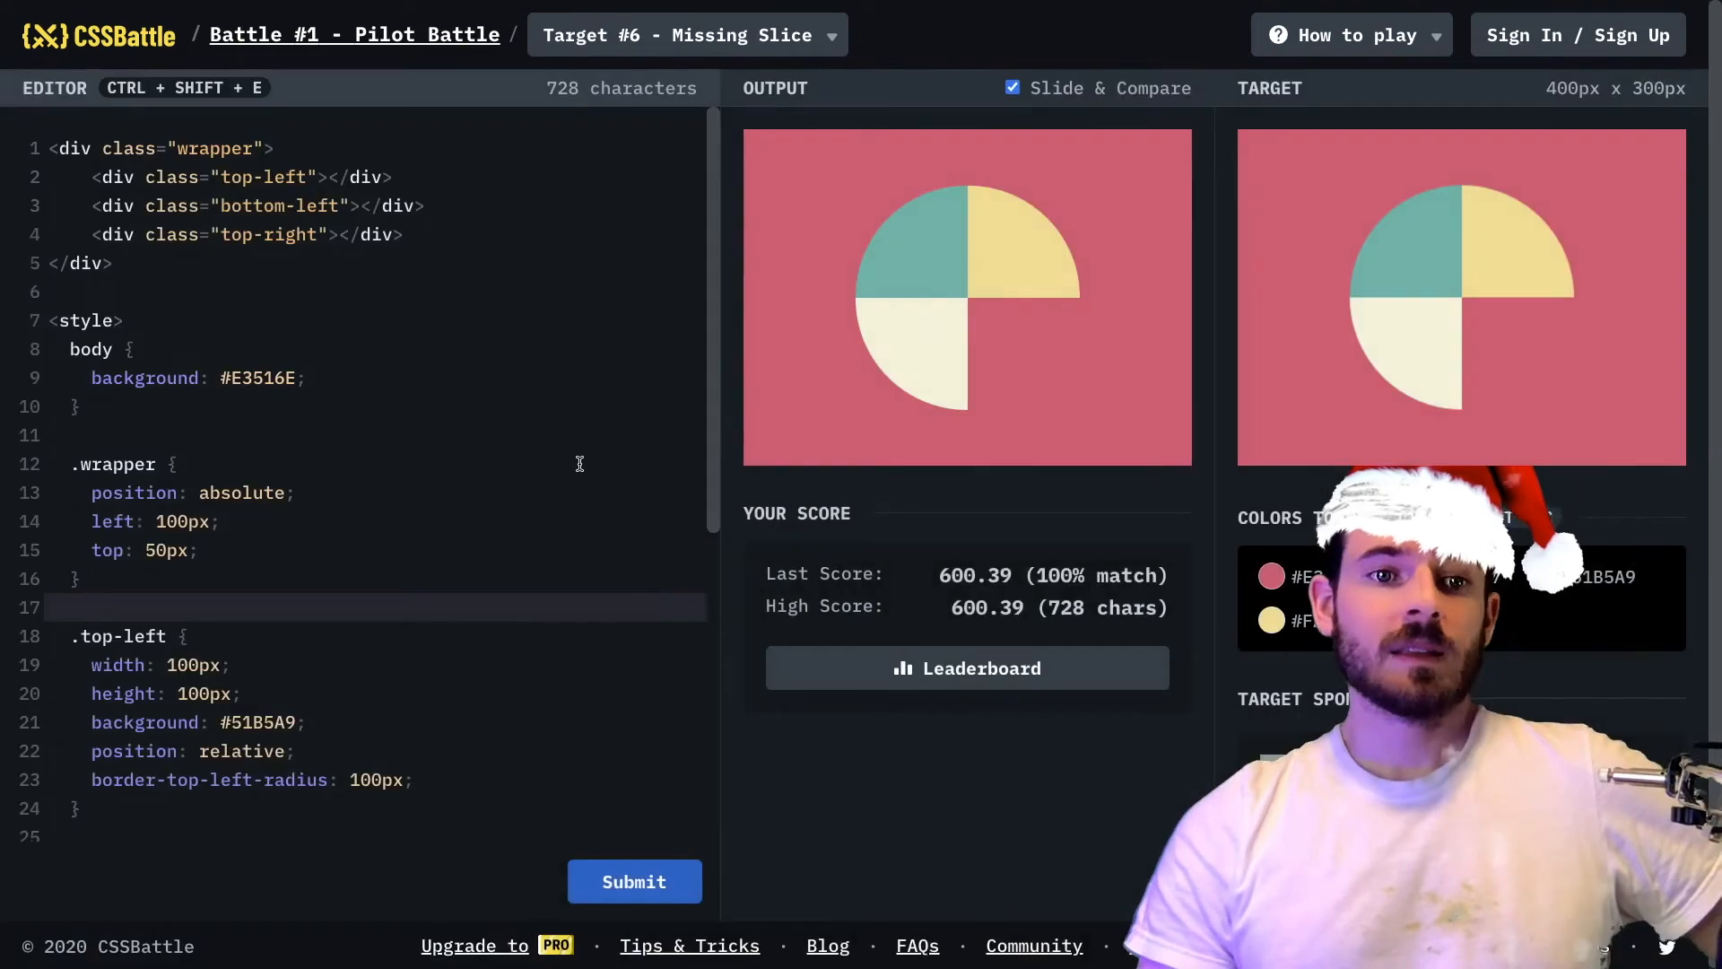
pyautogui.click(965, 667)
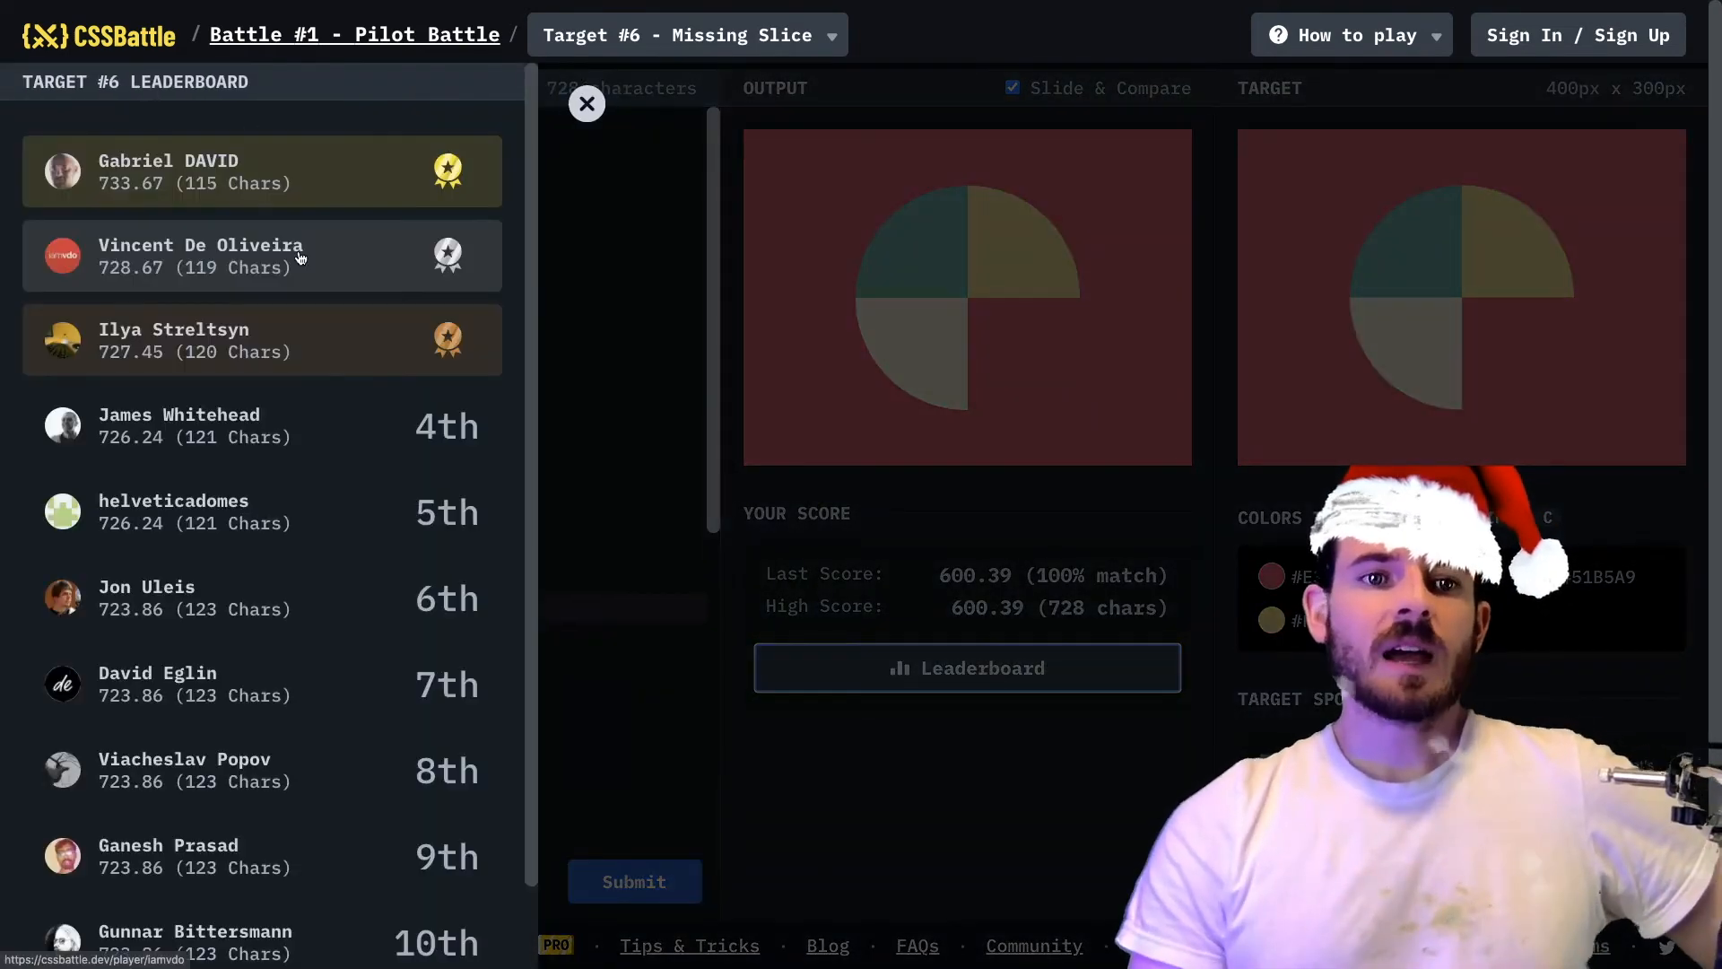
pyautogui.scroll(-3)
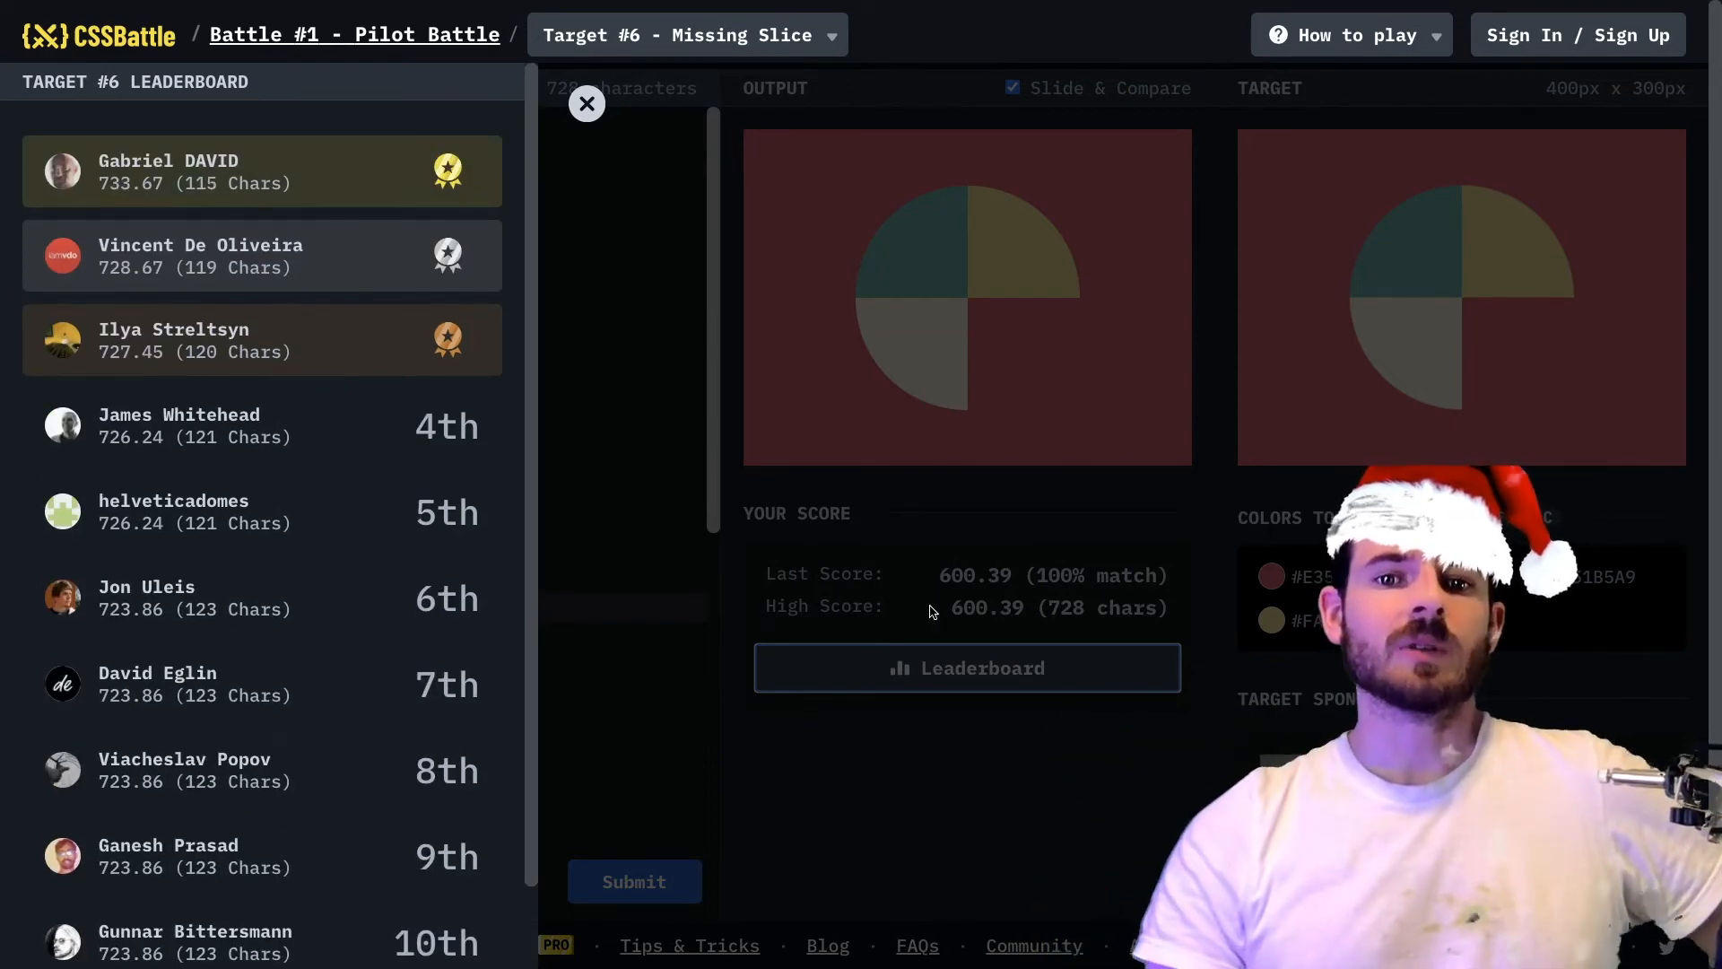
pyautogui.click(587, 104)
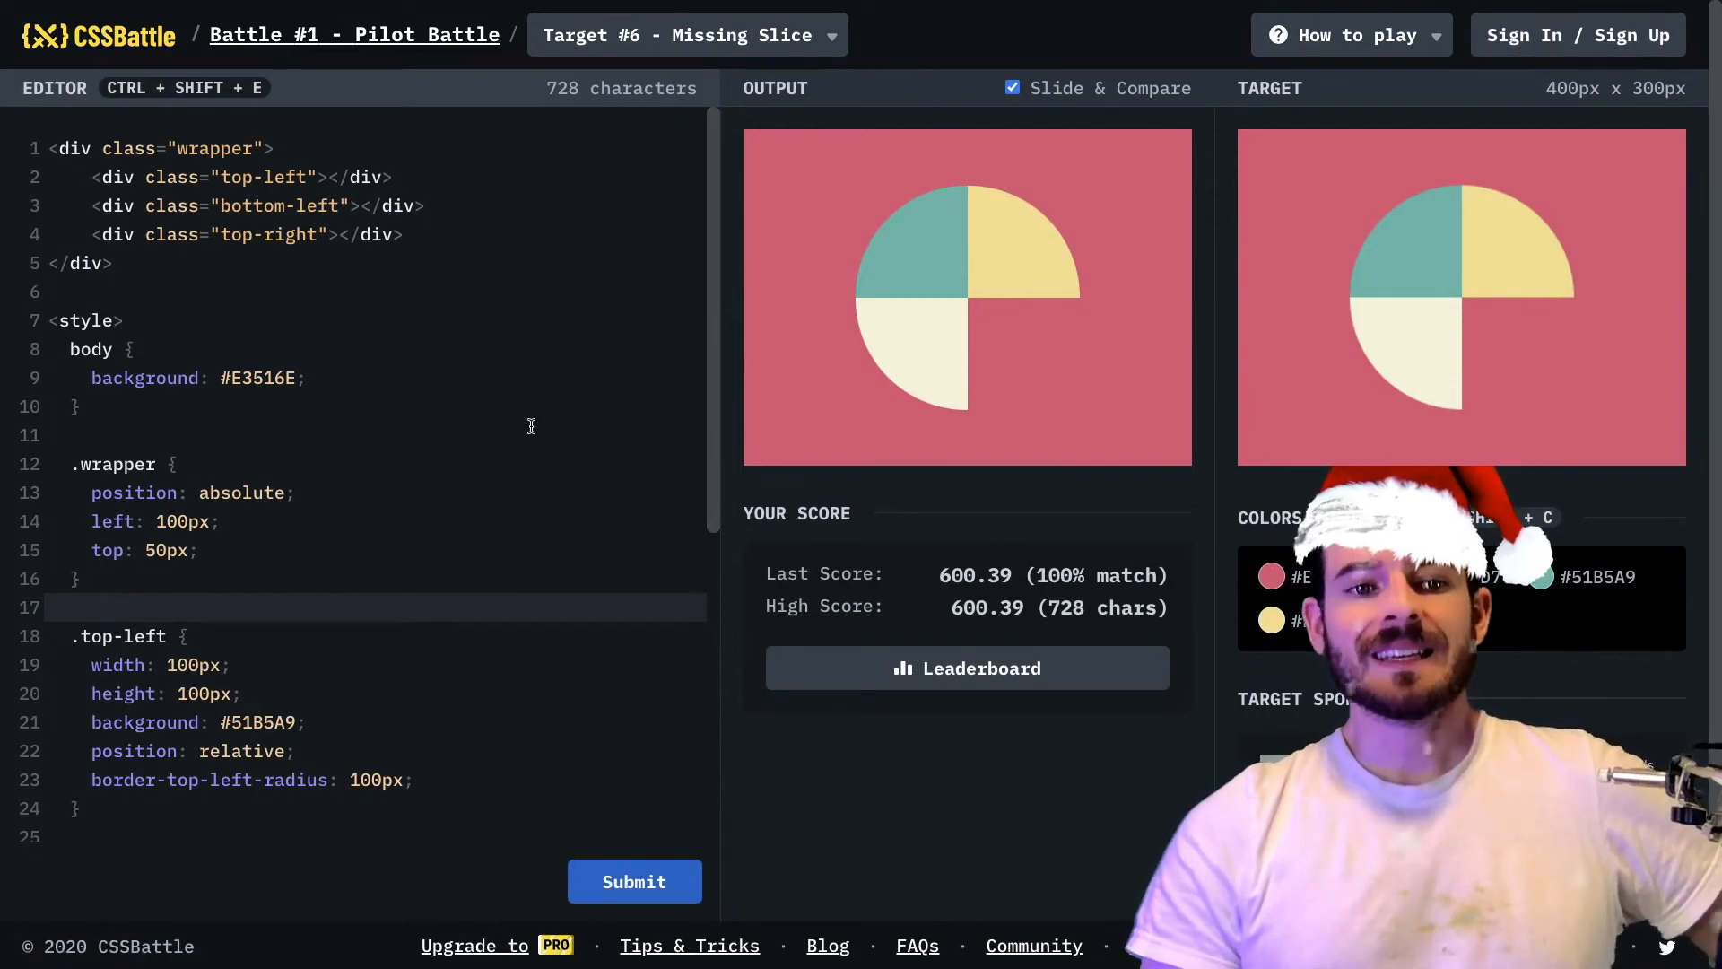
# Return to the Battle #1 Pilot Battle overview of twelve targets via the breadcrumb.
pyautogui.scroll(-3)
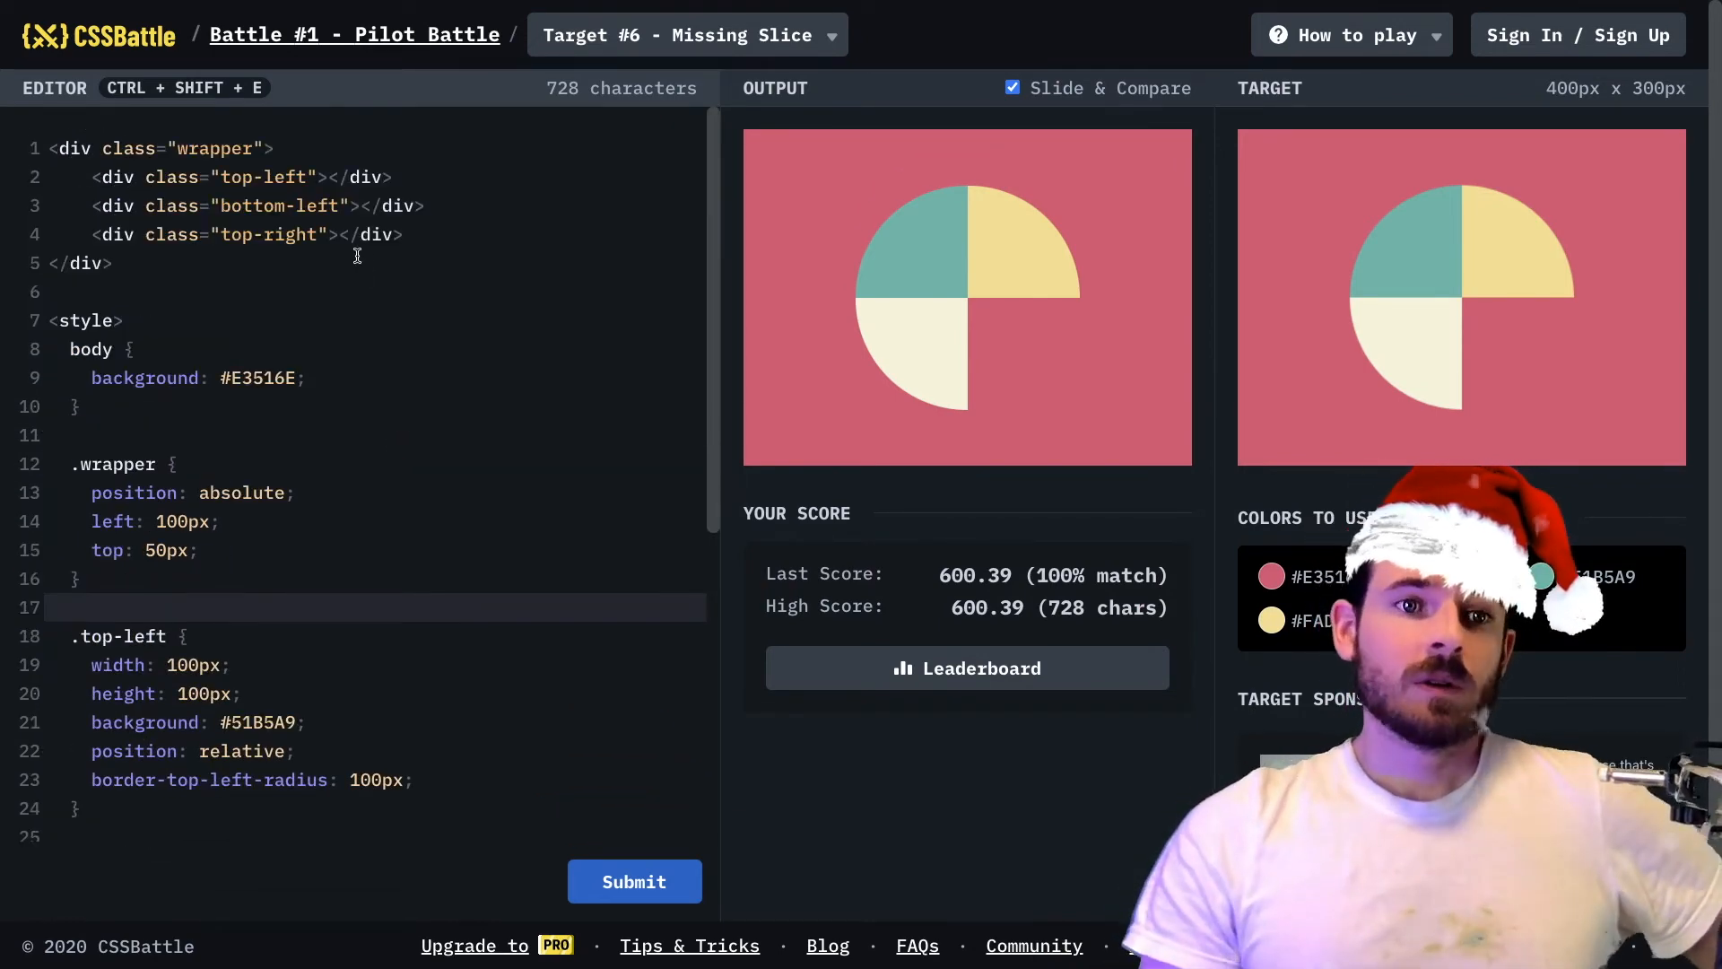
pyautogui.click(129, 319)
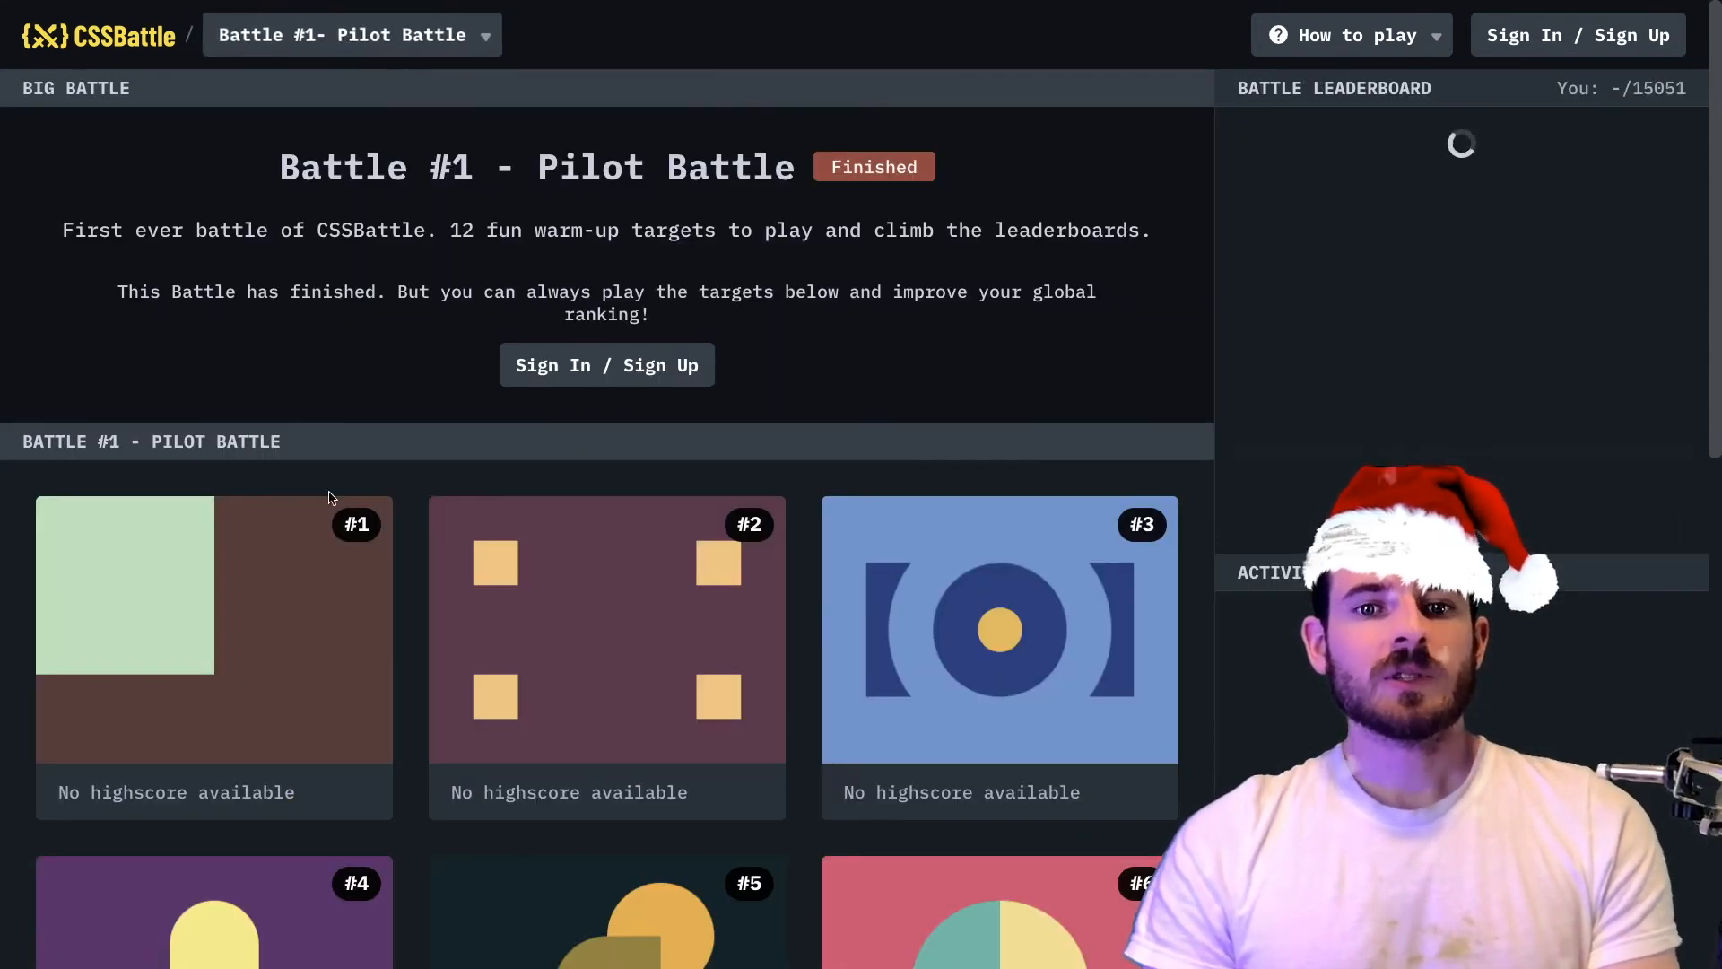
pyautogui.scroll(-3)
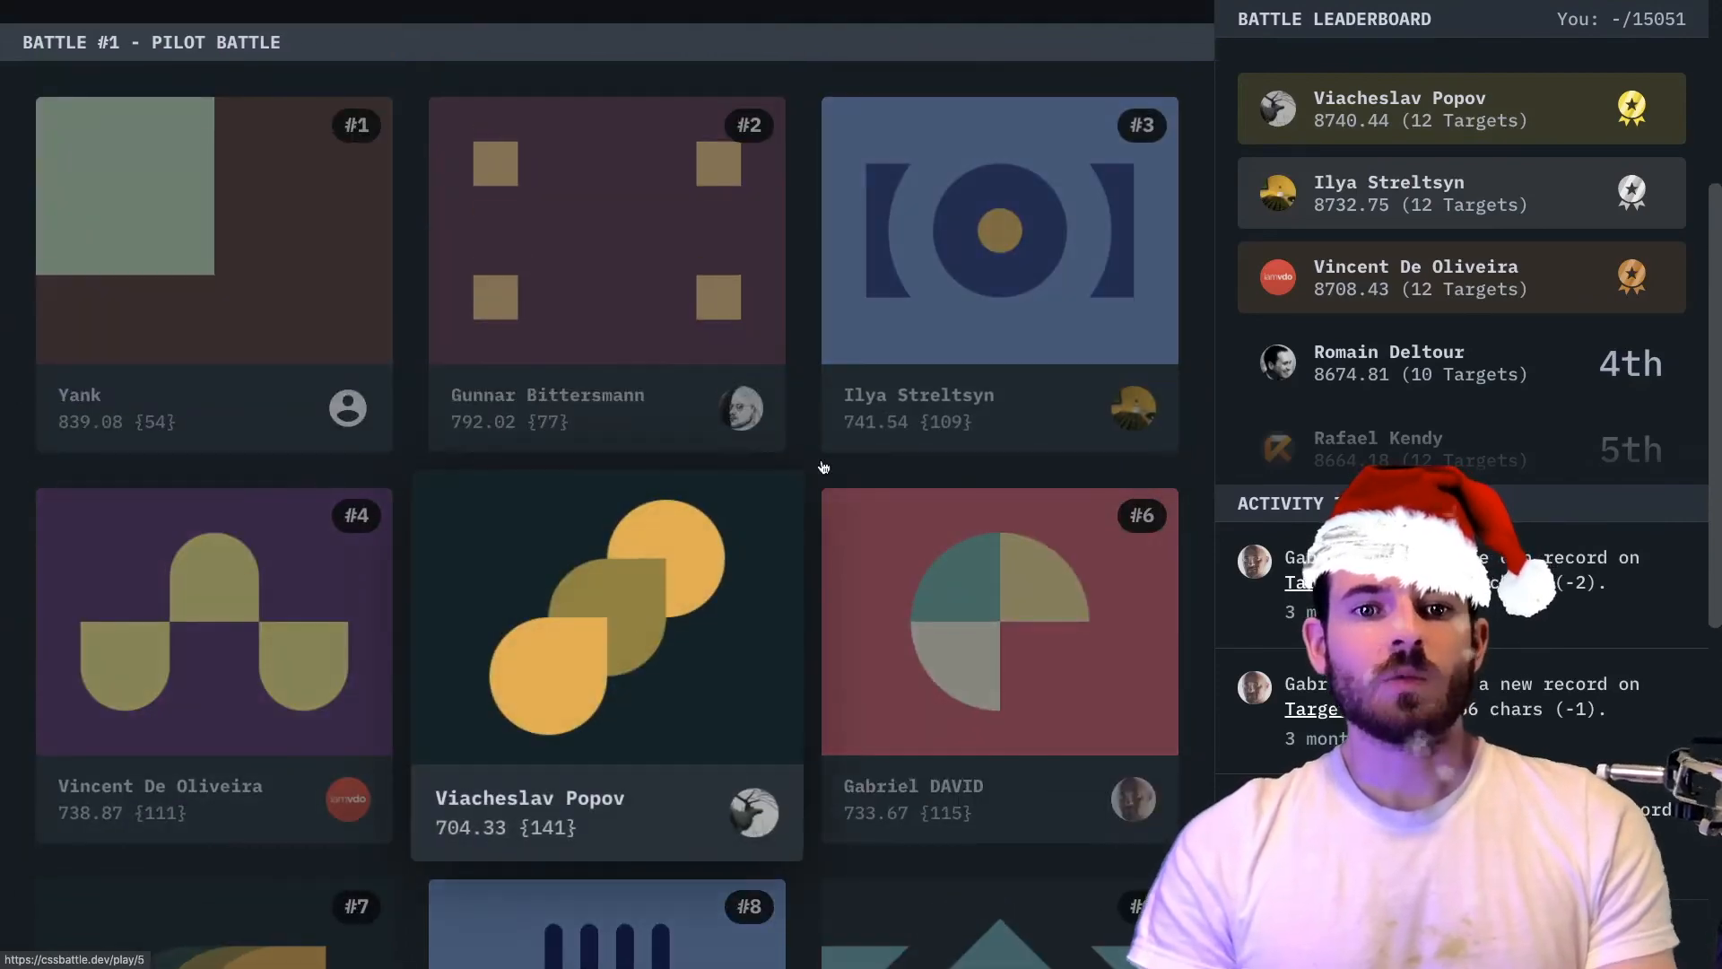
pyautogui.scroll(-3)
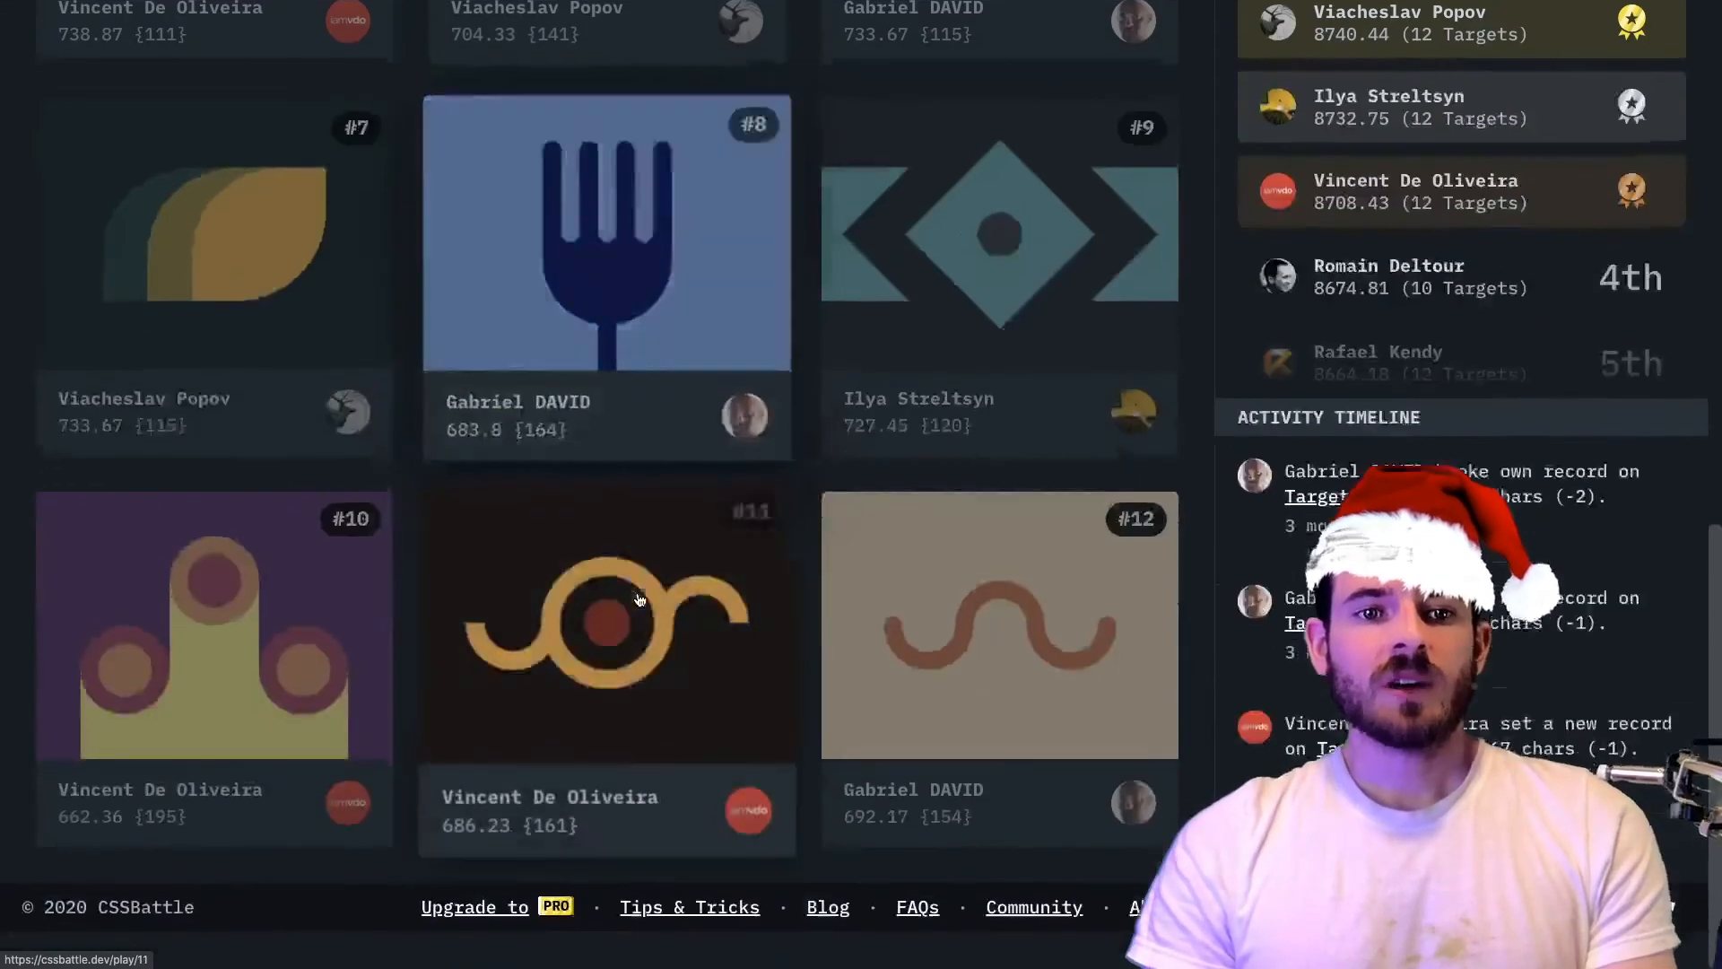
pyautogui.scroll(-3)
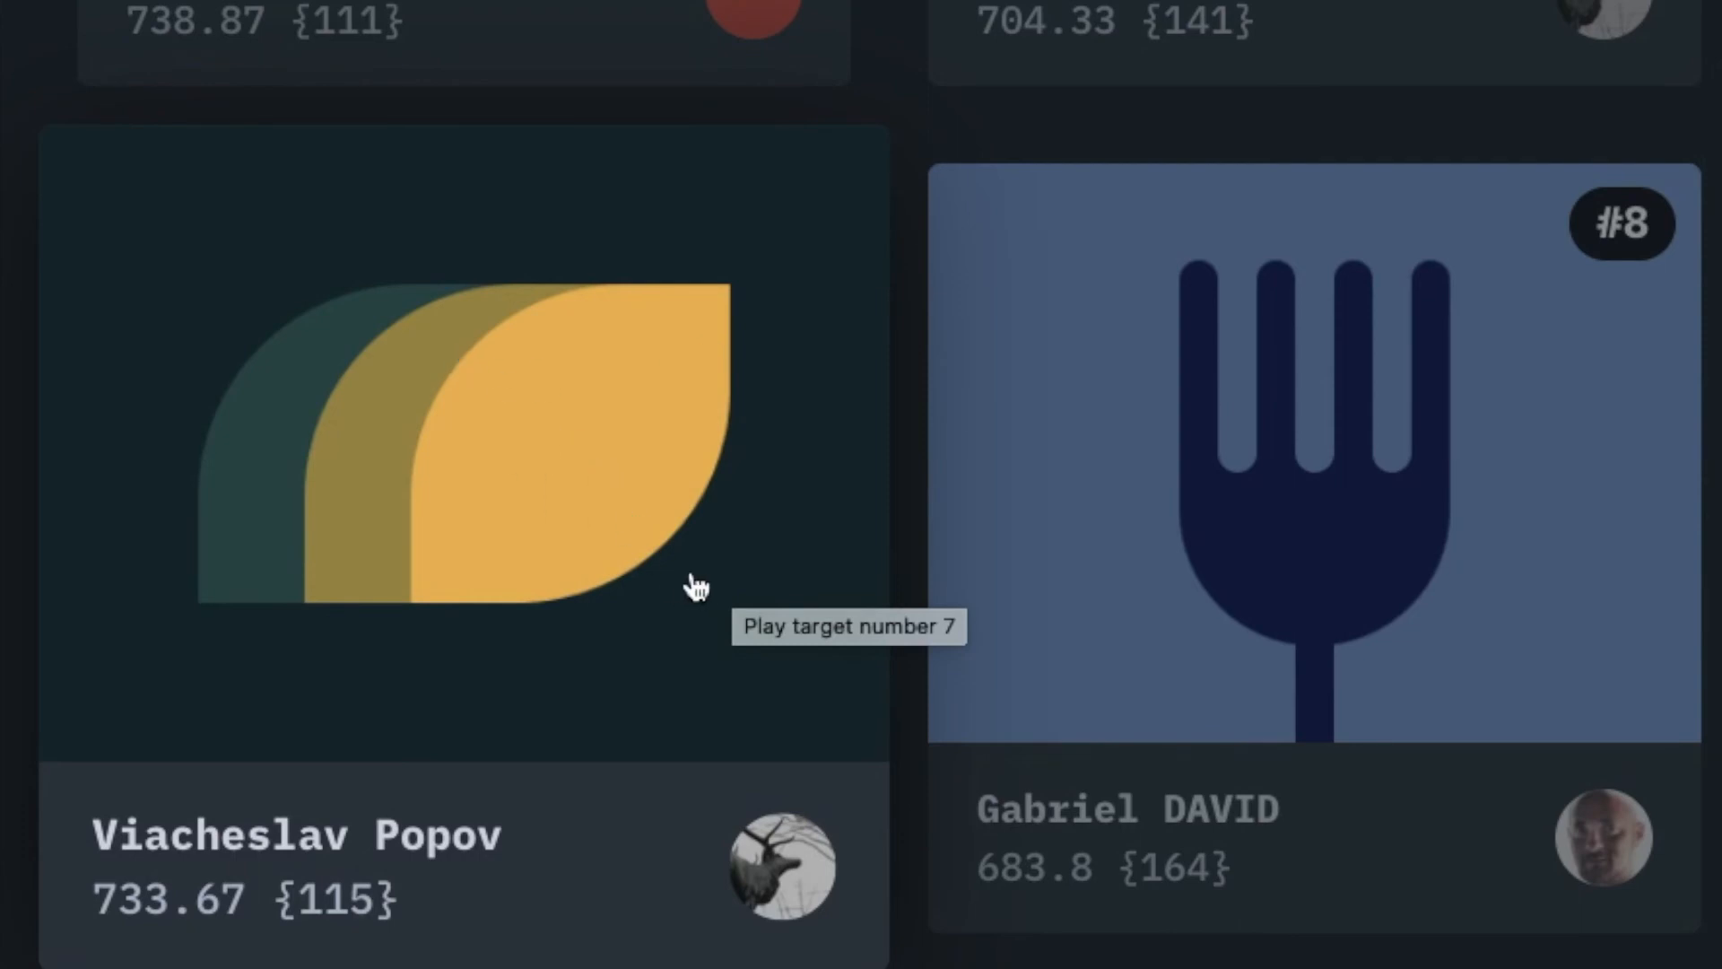
pyautogui.moveTo(481, 341)
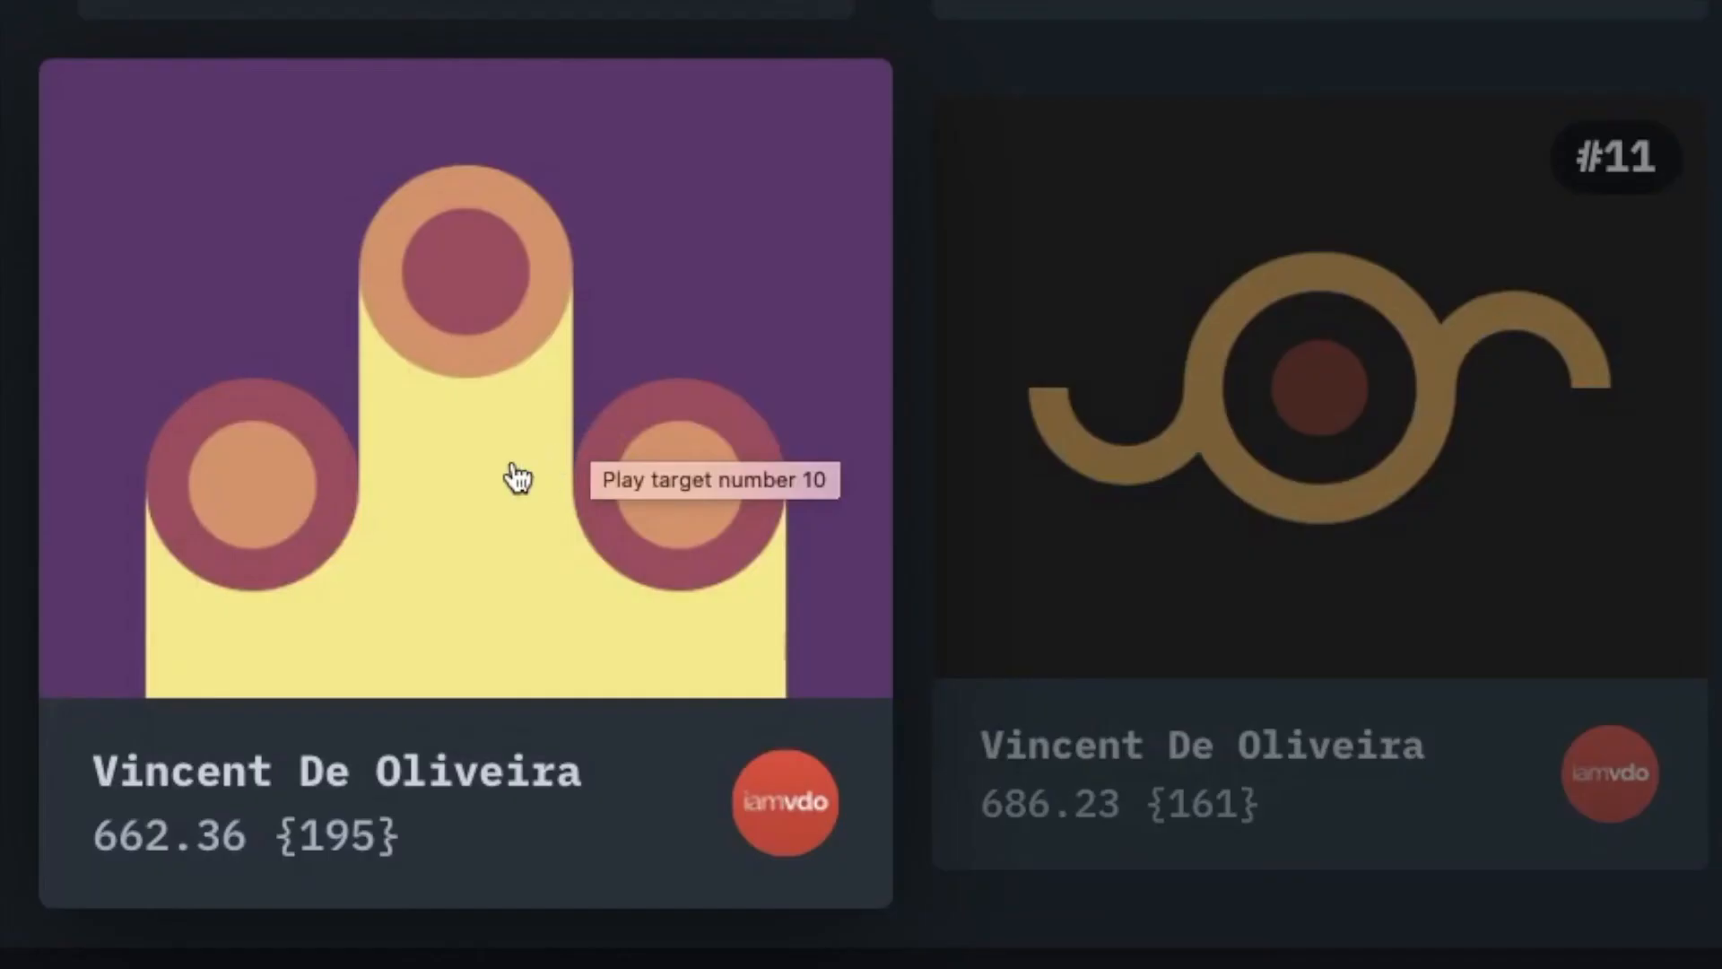
pyautogui.moveTo(371, 307)
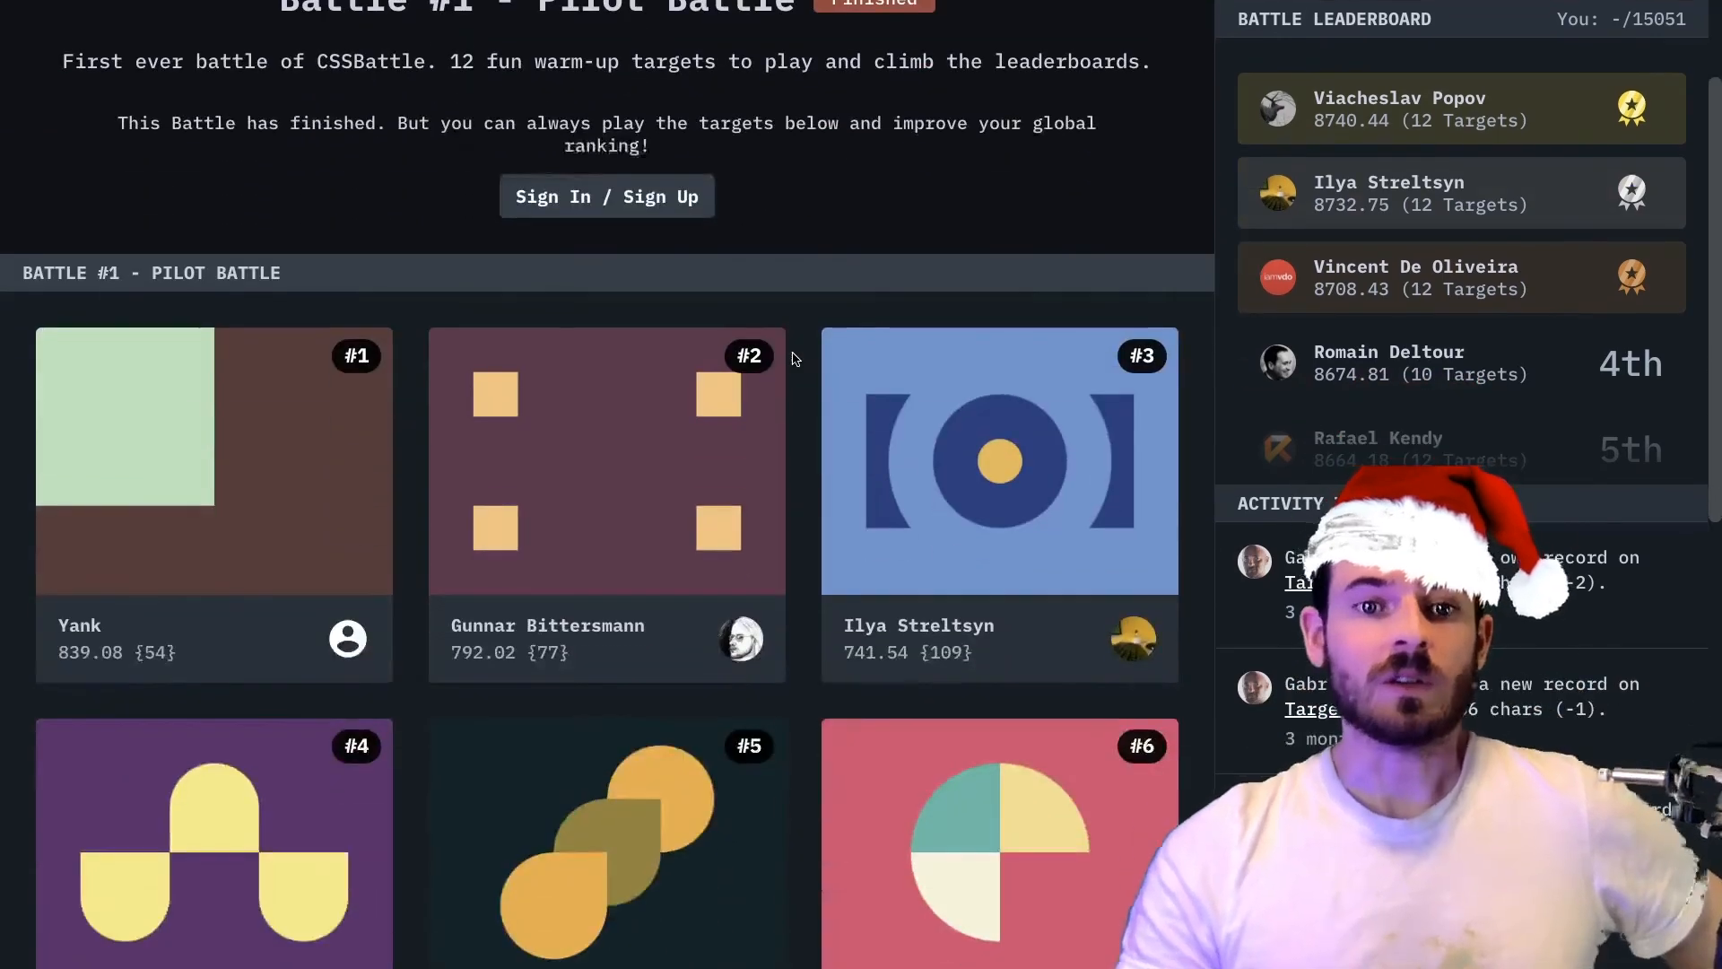
pyautogui.scroll(-3)
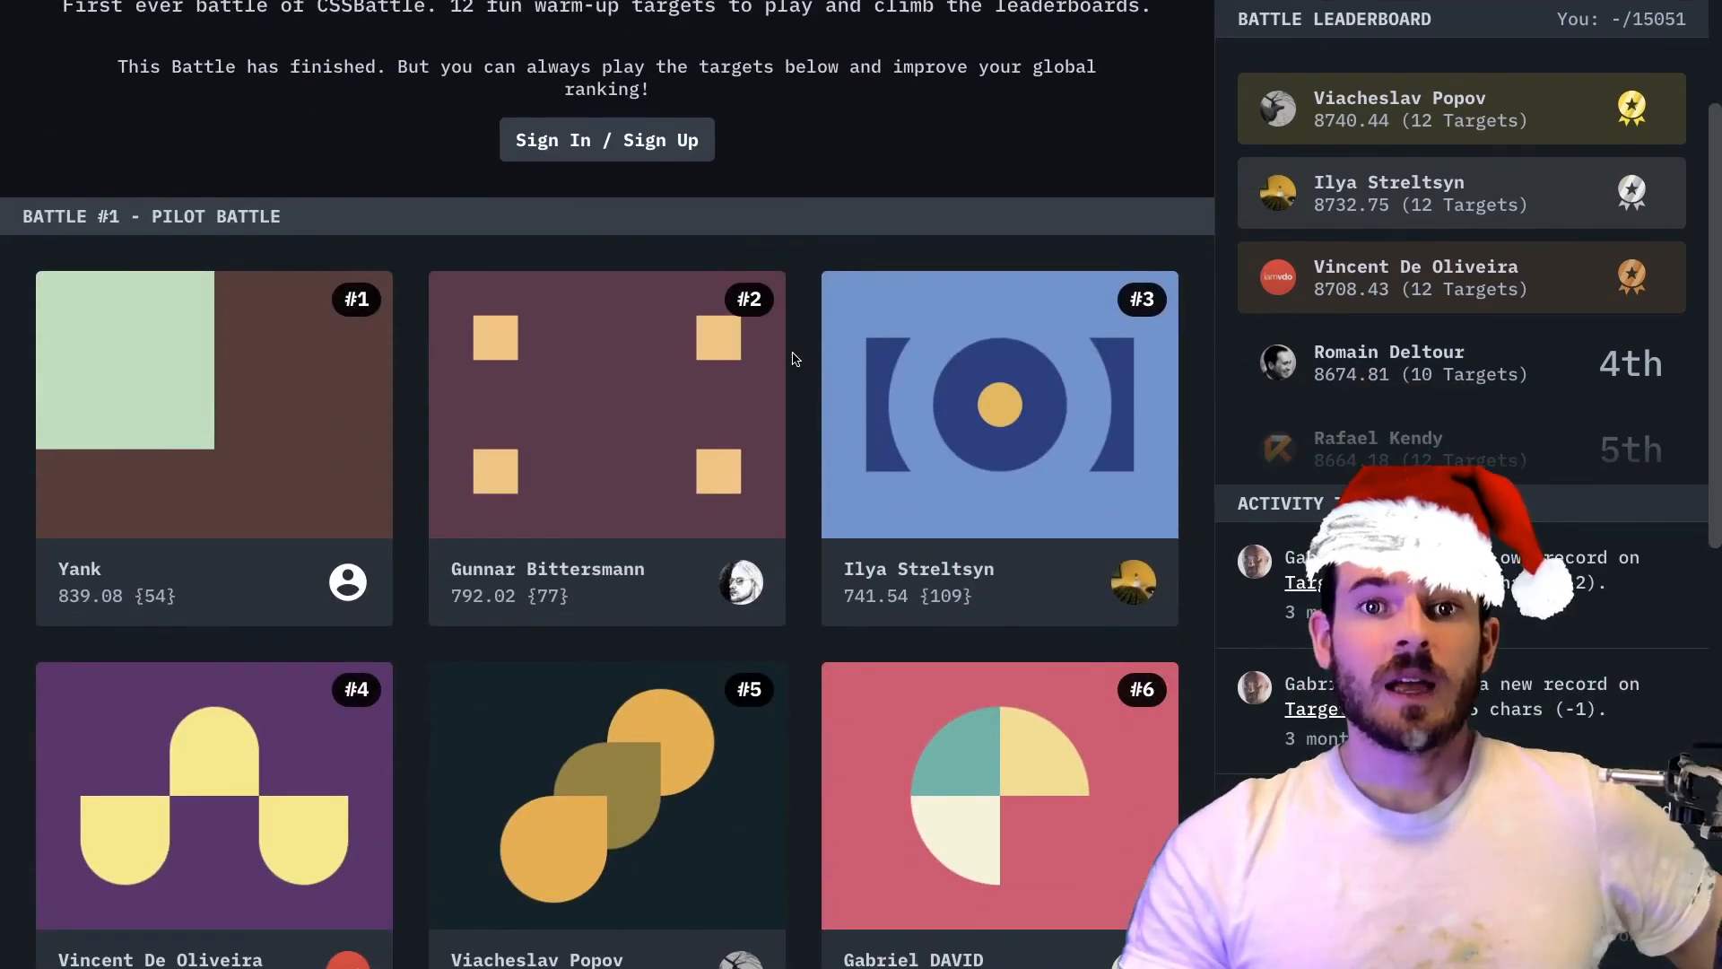
pyautogui.scroll(-3)
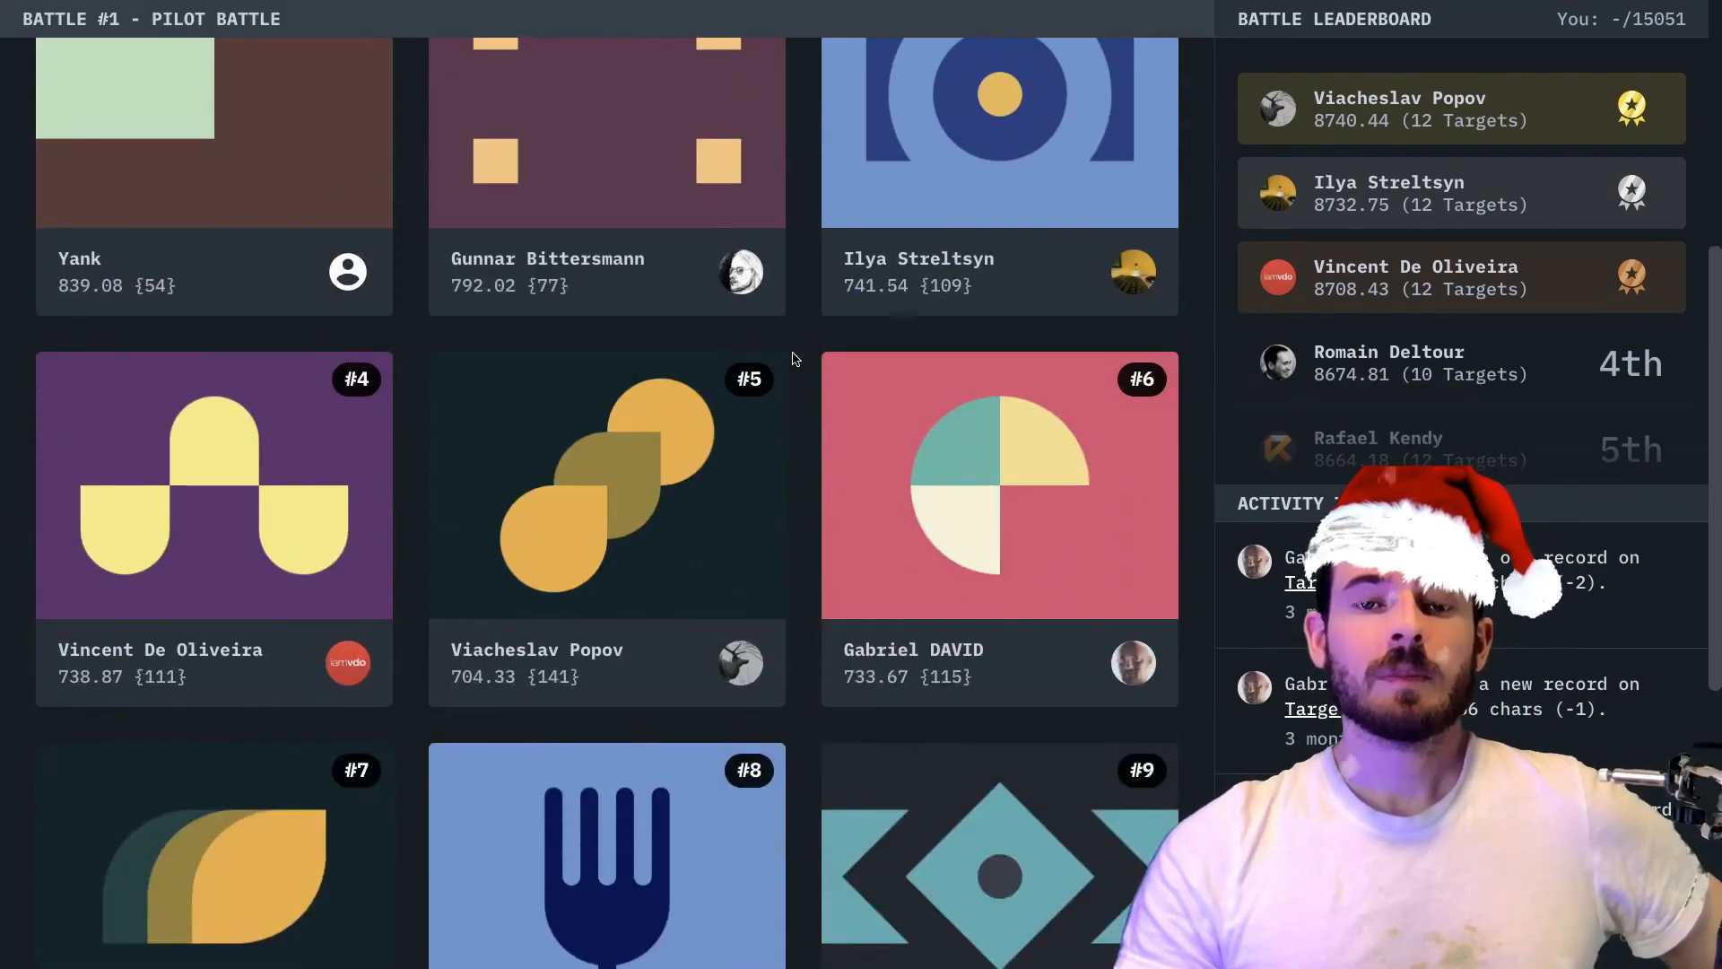